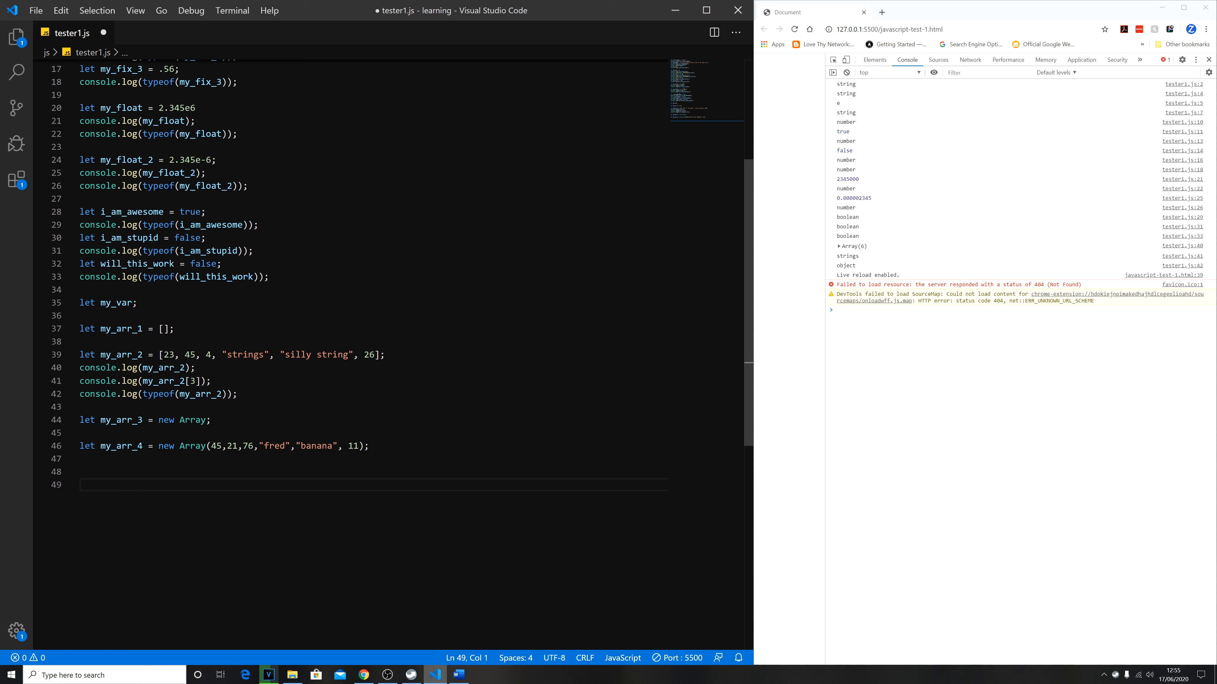
Declare let panda_1_name = "Fred"; at the end of the script.
{"action": "left_click", "coordinate": [81, 484]}
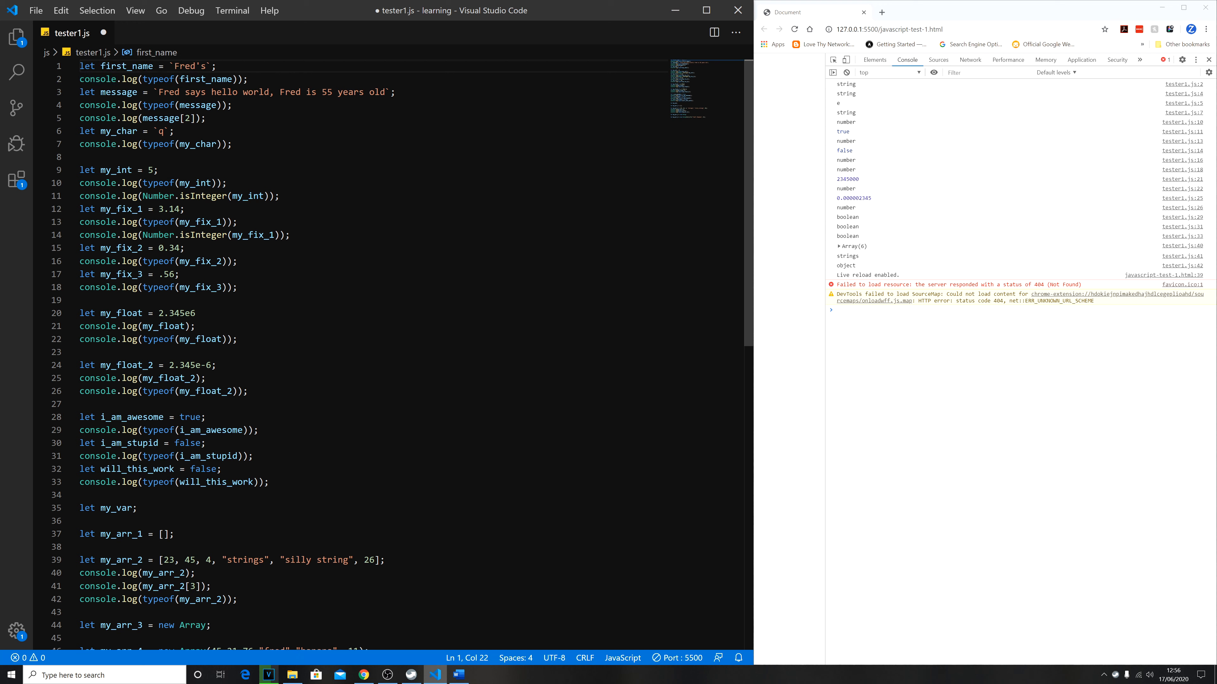
{"action": "scroll", "scroll_direction": "down", "scroll_amount": 3}
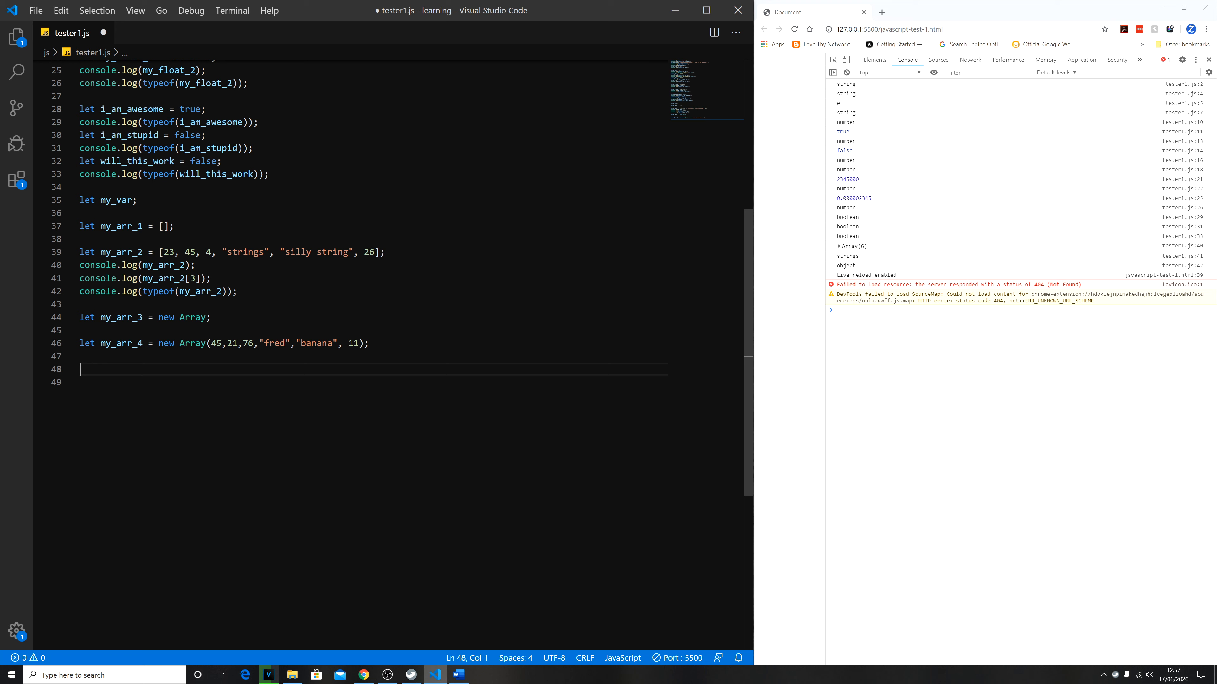
{"action": "type", "text": "let"}
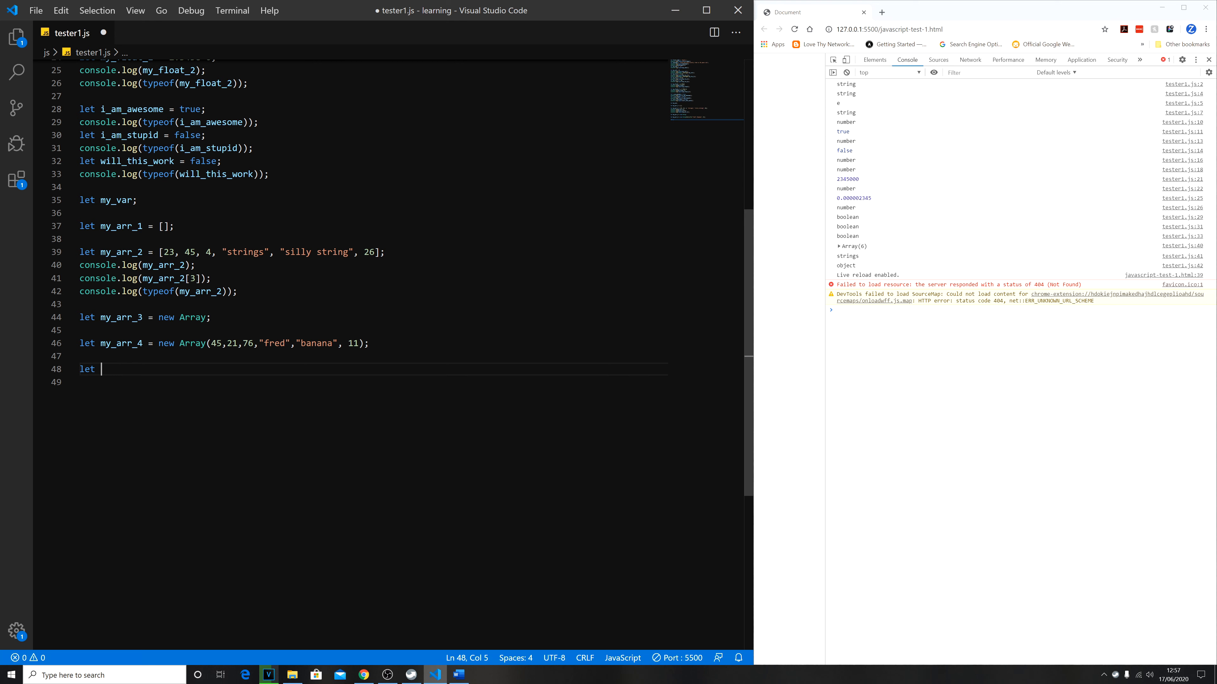
{"action": "type", "text": "panda"}
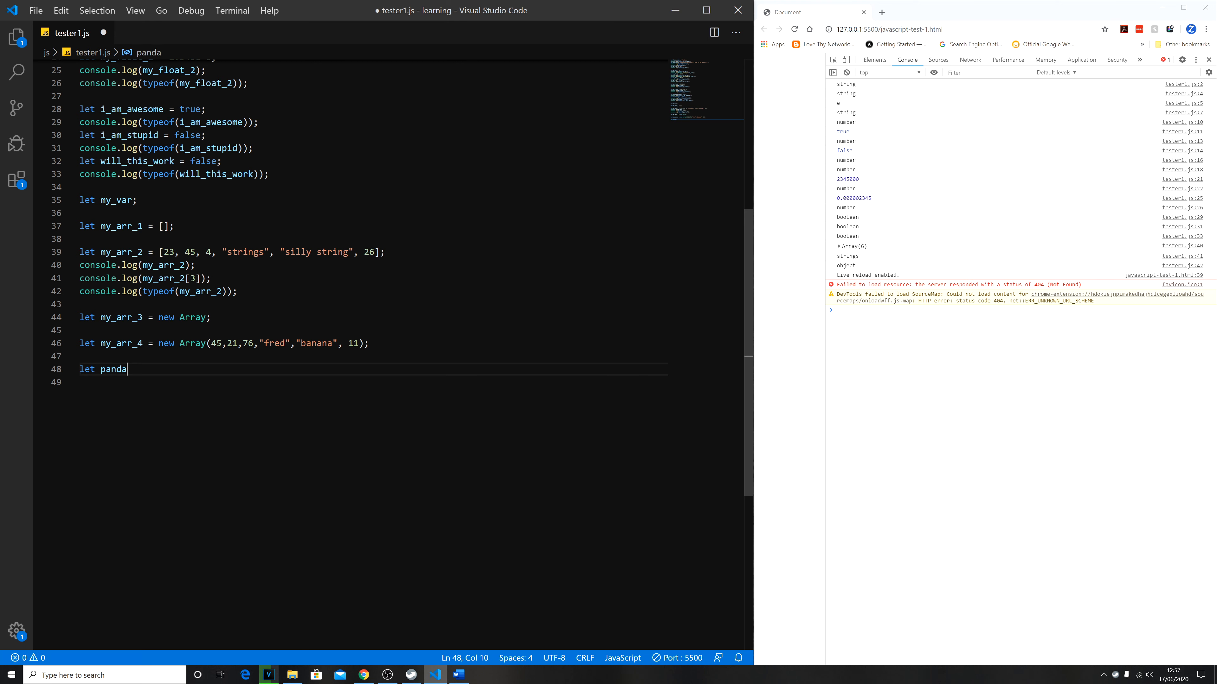
{"action": "type", "text": "_1"}
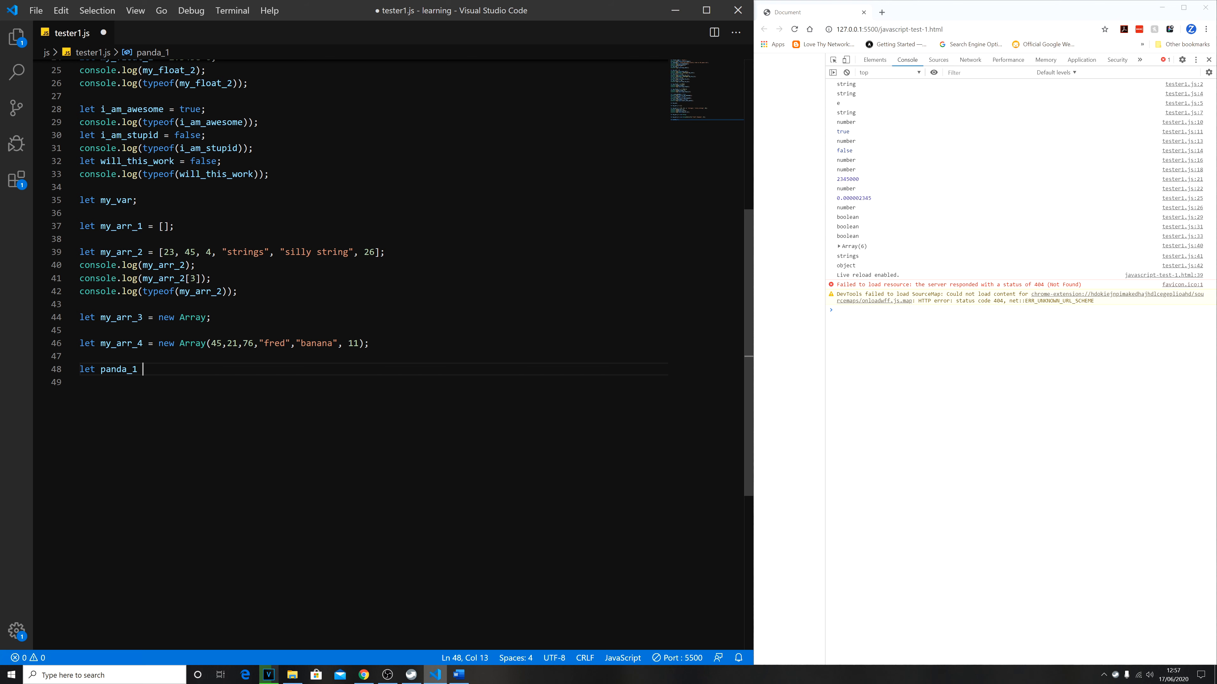
{"action": "type", "text": "_name = \""}
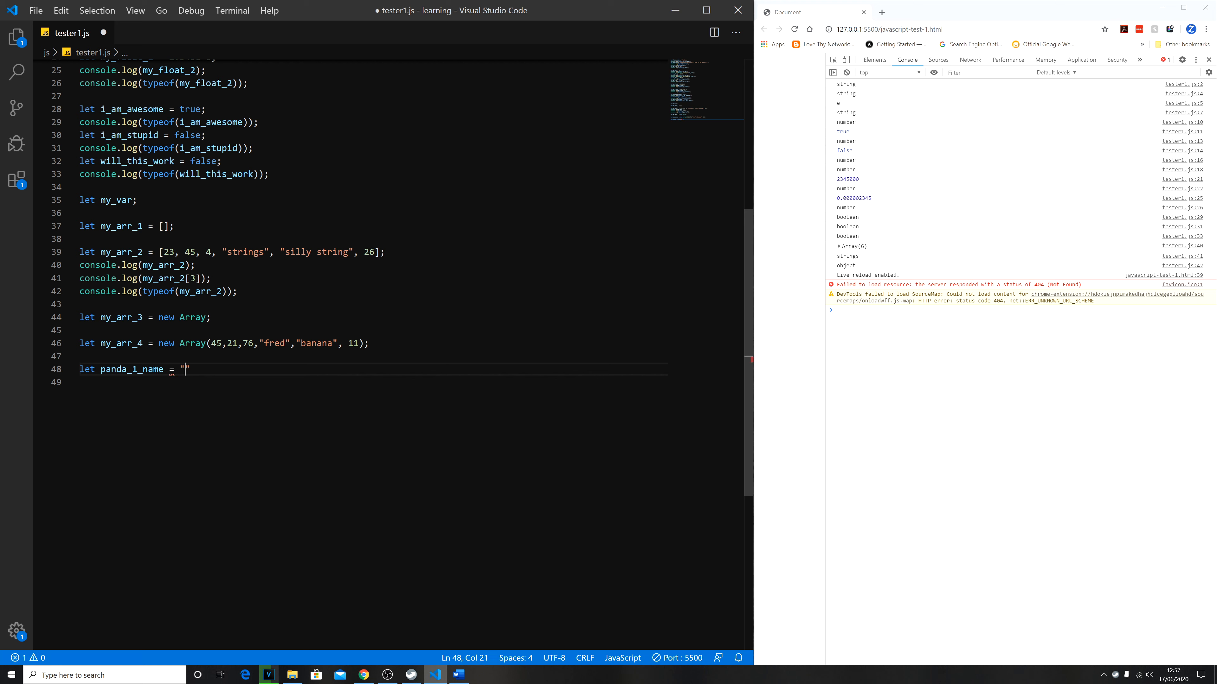
{"action": "type", "text": "Fred"}
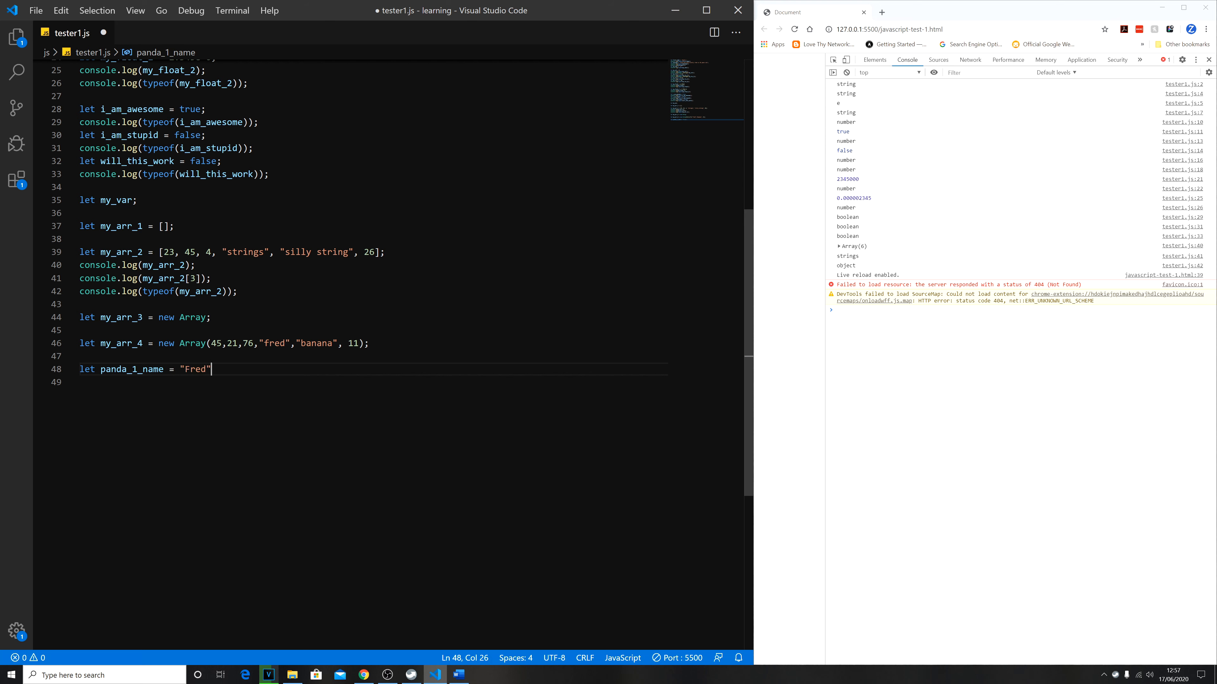
{"action": "type", "text": ";"}
{"action": "type", "text": "let panda_1_health"}
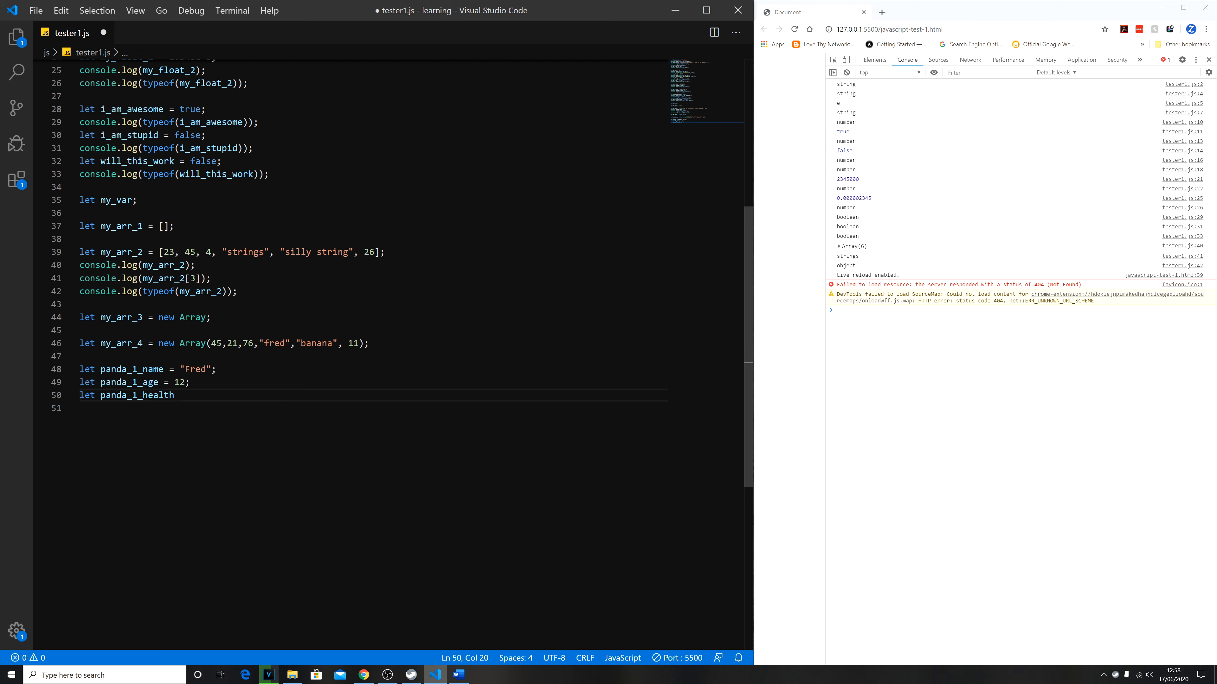
Add the panda_1_age = 12 and panda_1_health = 95 declarations on the following lines.
{"action": "type", "text": "= 95"}
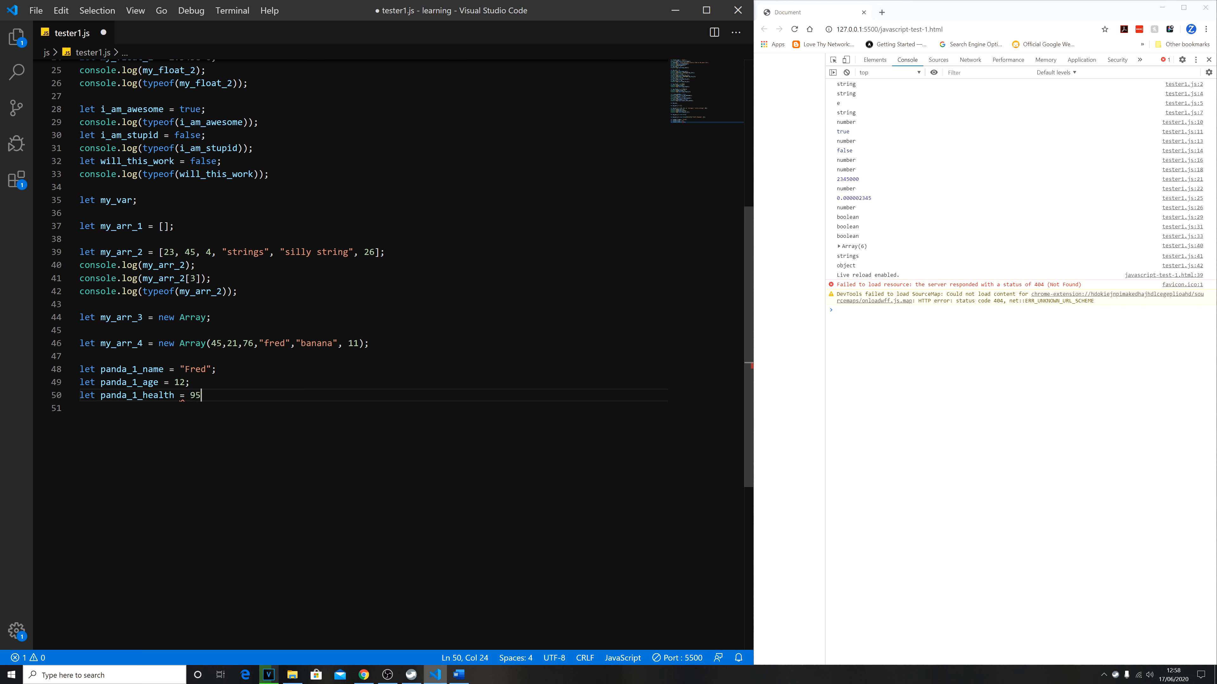
{"action": "type", "text": ";"}
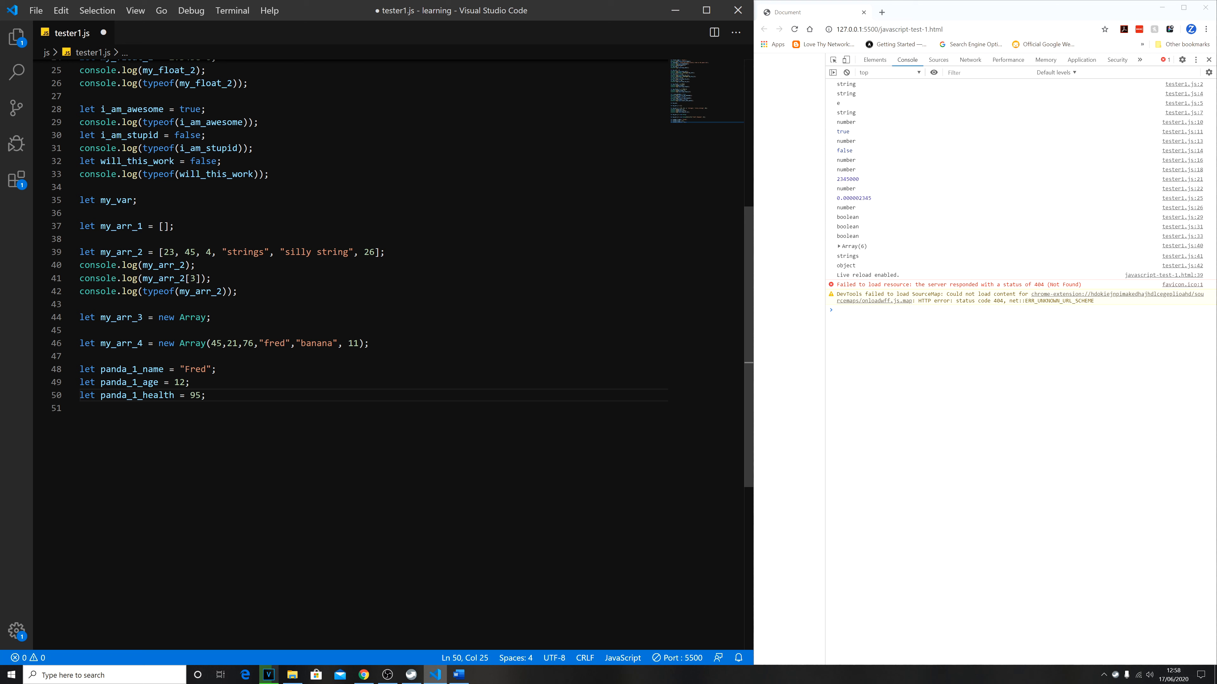
Write panda_1_eat = function(){ panda_1_health +=5; } below the panda_1 variables.
{"action": "key", "text": "Enter"}
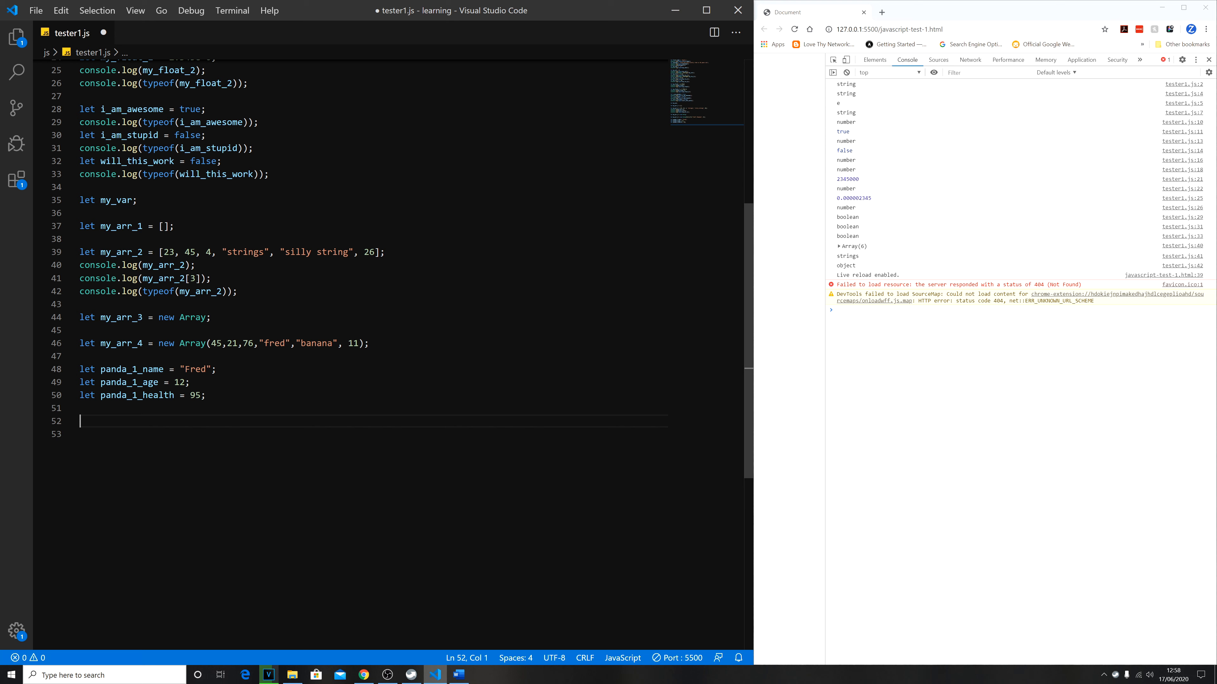
{"action": "type", "text": "panda_1-"}
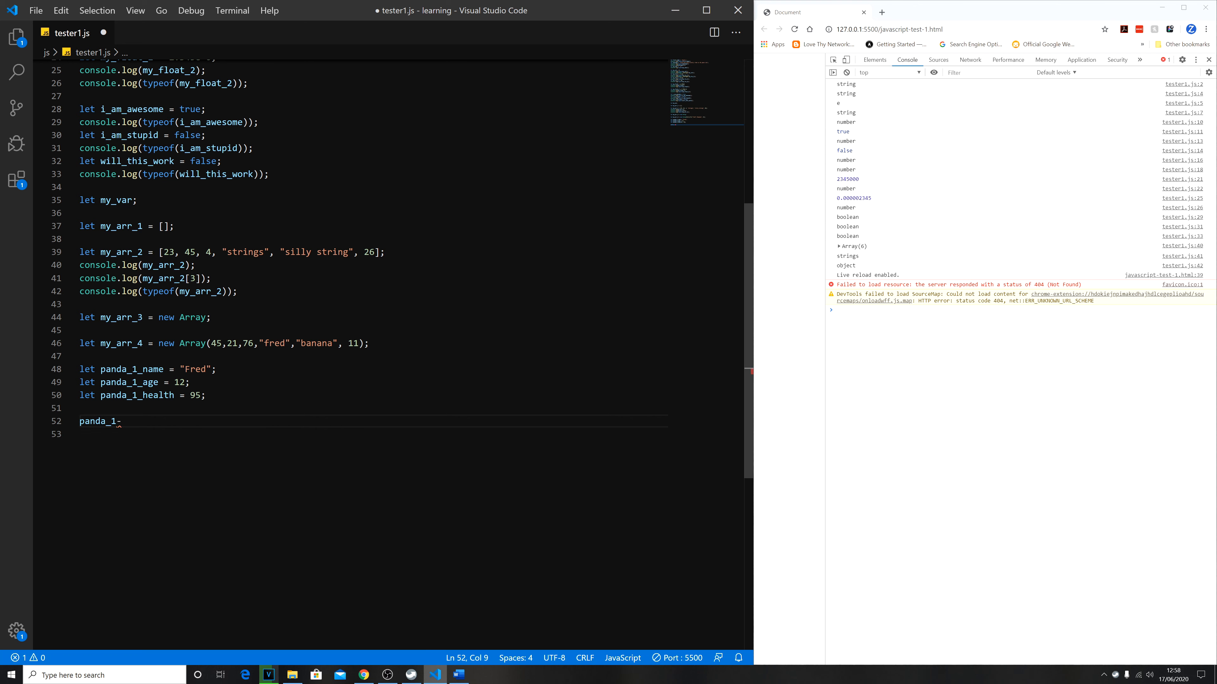
{"action": "type", "text": "_eat = function(){"}
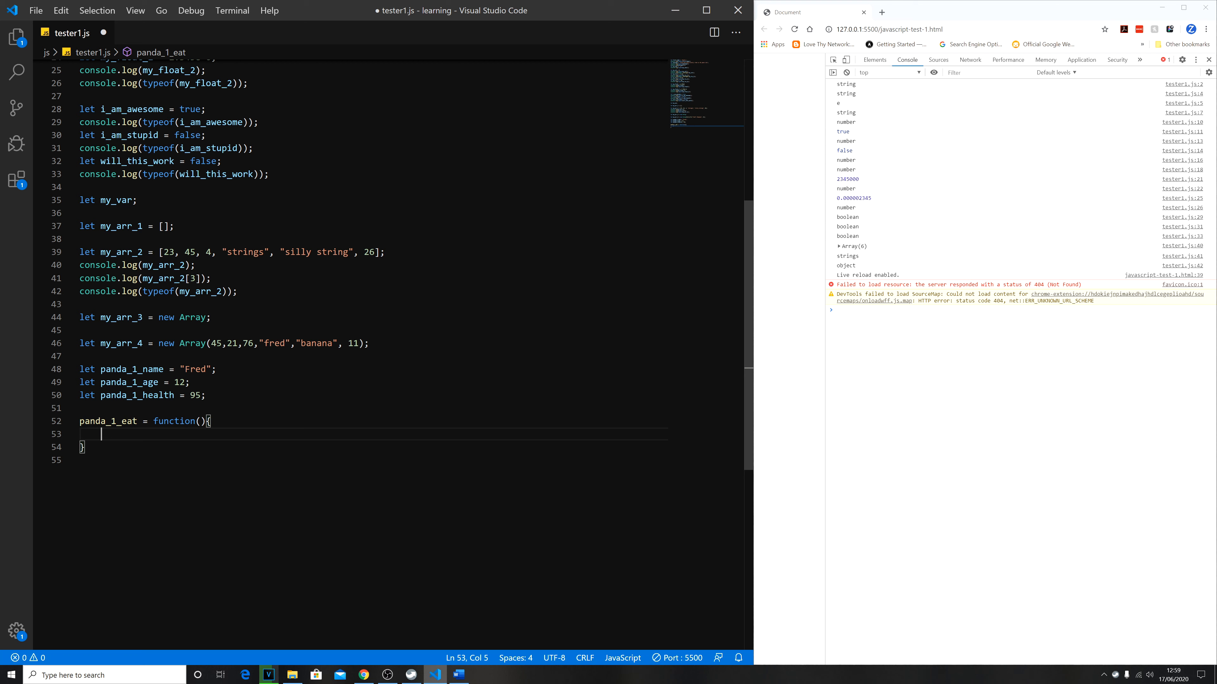
{"action": "type", "text": "panda_1_health +=5;"}
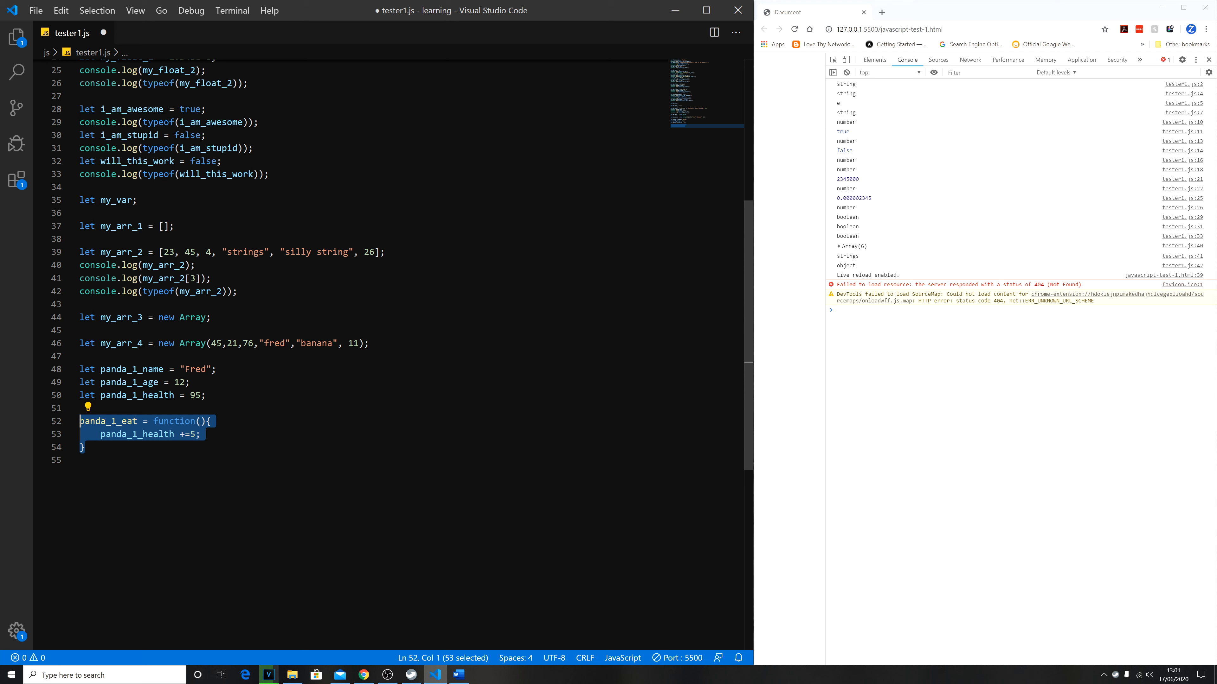
{"action": "mouse_move", "coordinate": [55, 431]}
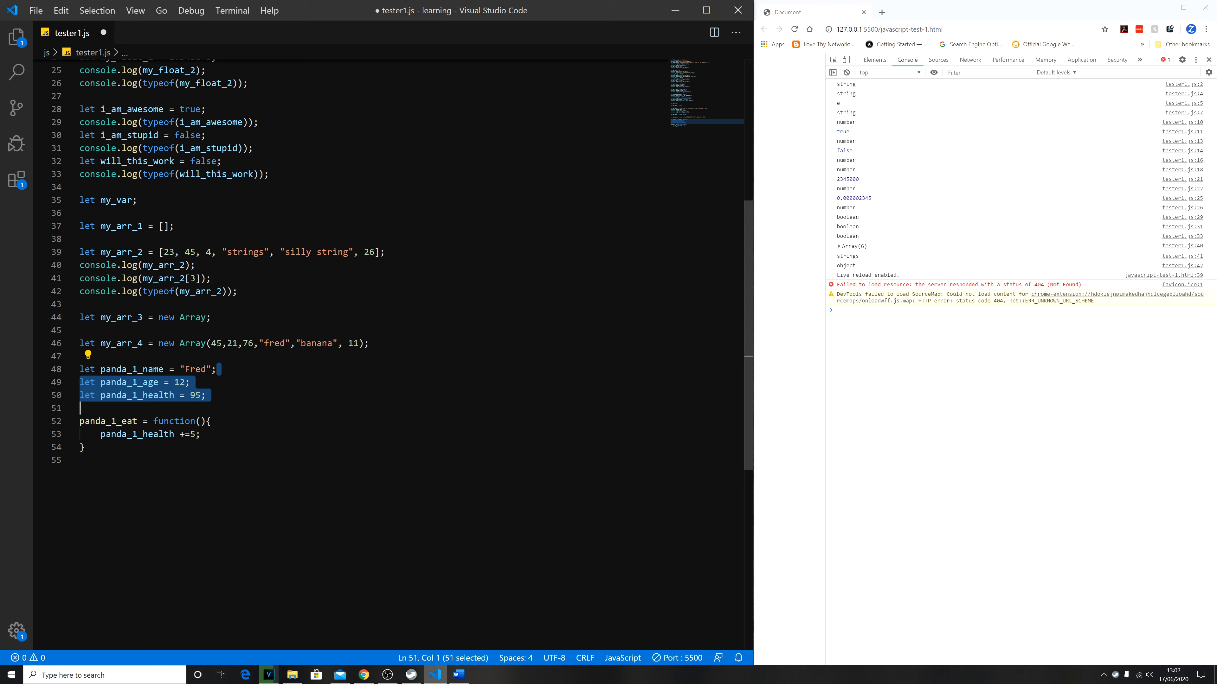
Review the panda_1 variables and eat function, highlighting the panda_1_health += 5 line.
{"action": "left_click", "coordinate": [208, 394]}
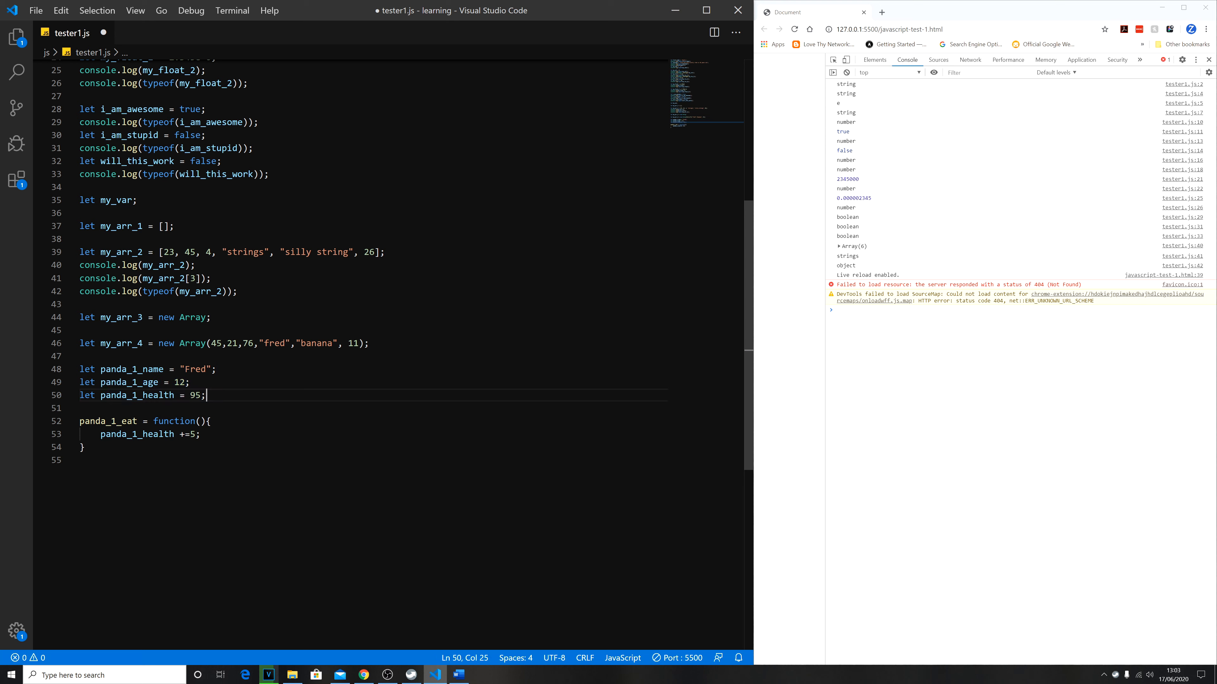
{"action": "triple_click", "coordinate": [148, 433]}
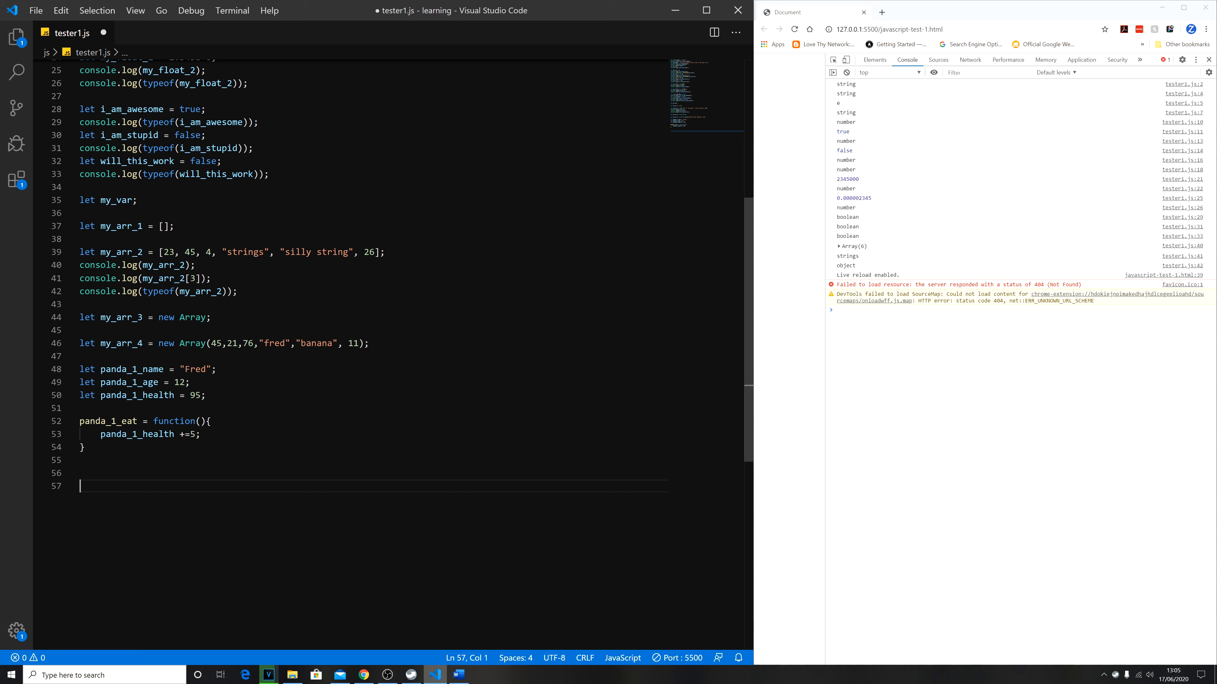
Declare let animal = {}; below the eat function, removing the stray []{} and adding a blank line.
{"action": "type", "text": "let"}
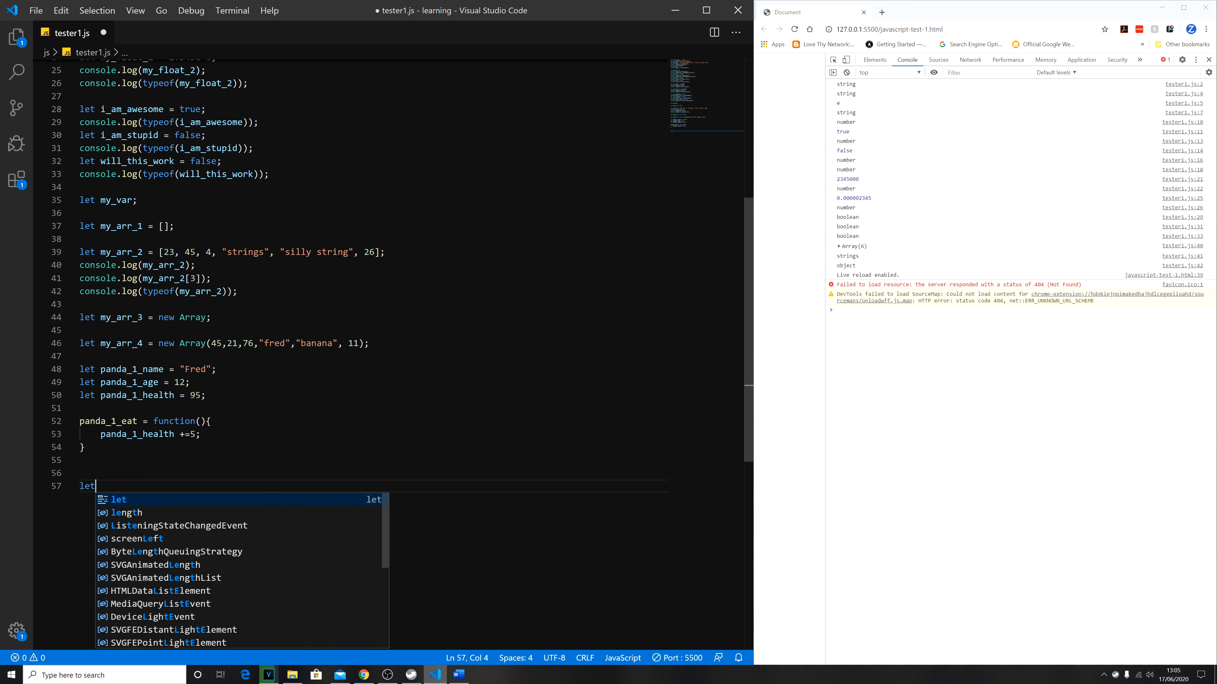
{"action": "type", "text": "animal = {}; ("}
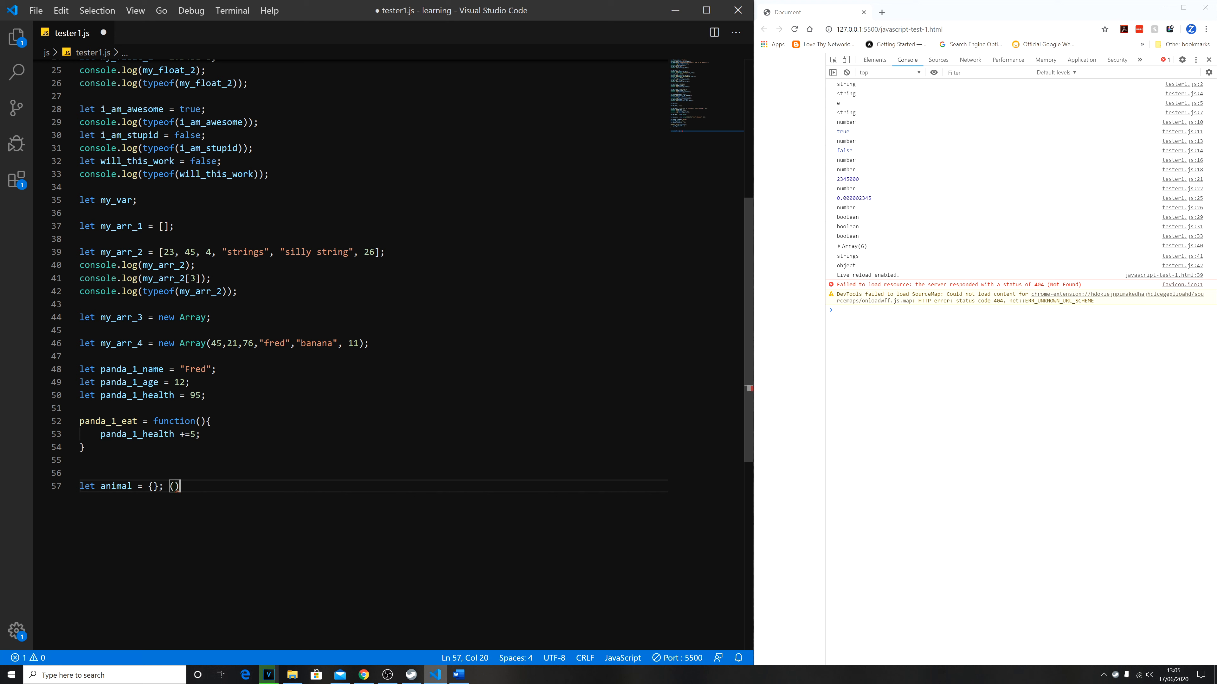
{"action": "type", "text": "[]{}"}
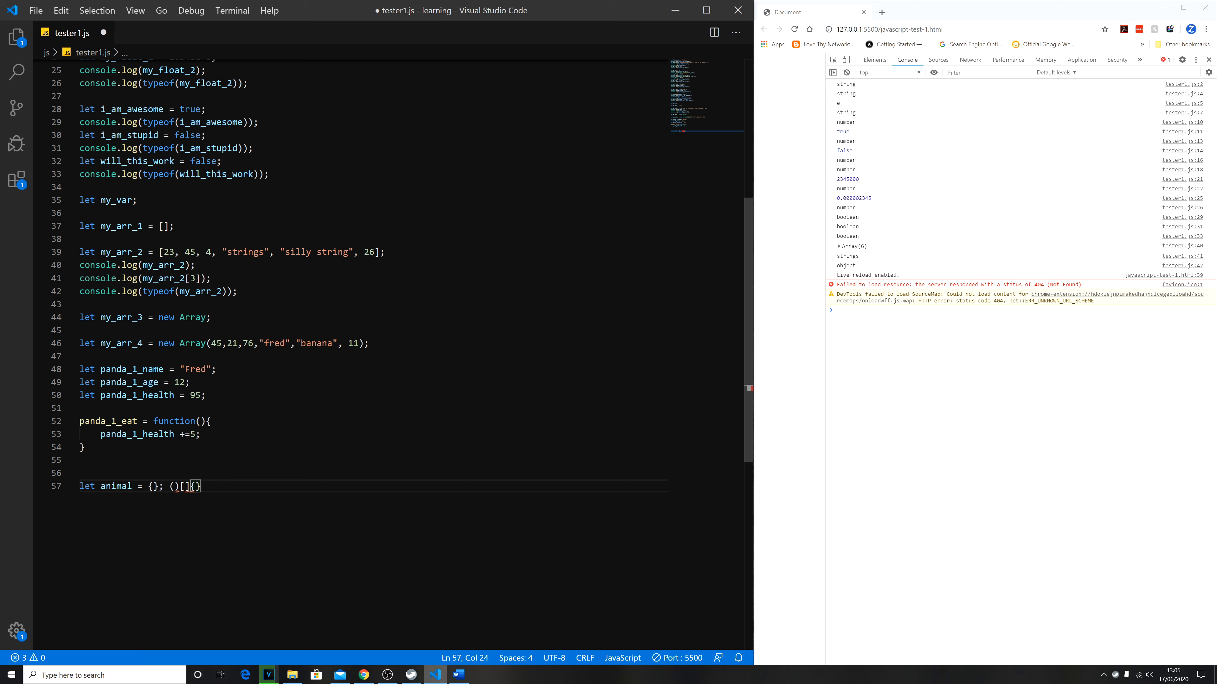
{"action": "key", "text": "Backspace"}
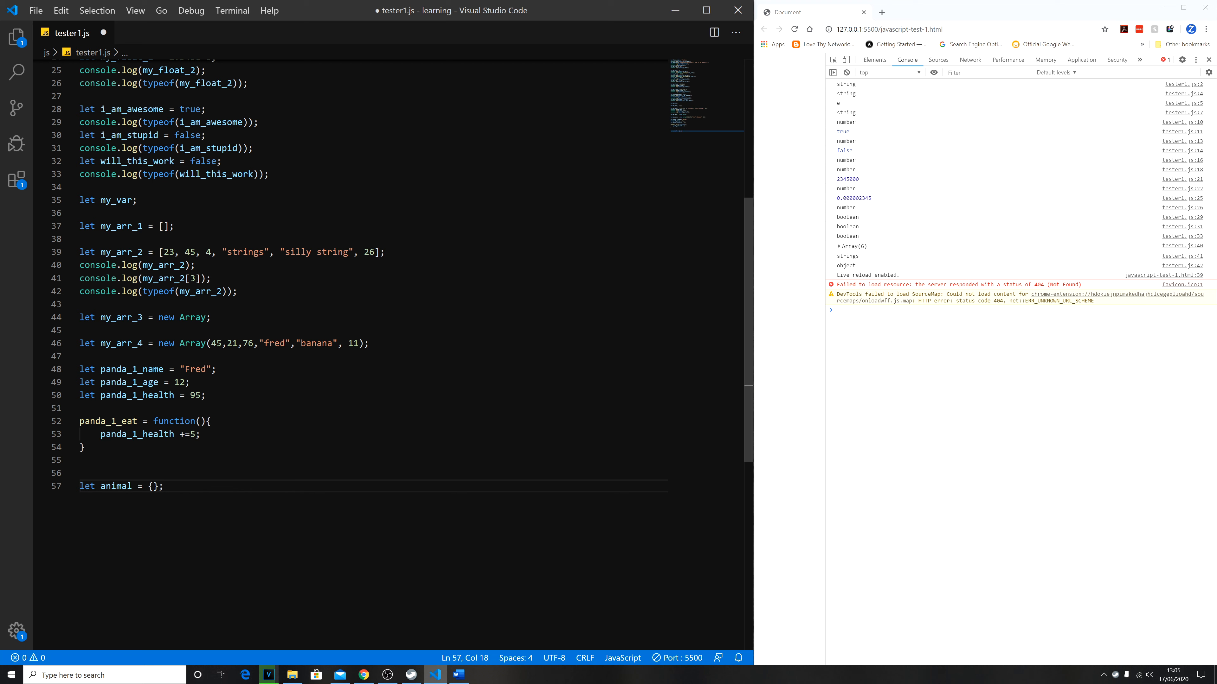
{"action": "key", "text": "Enter"}
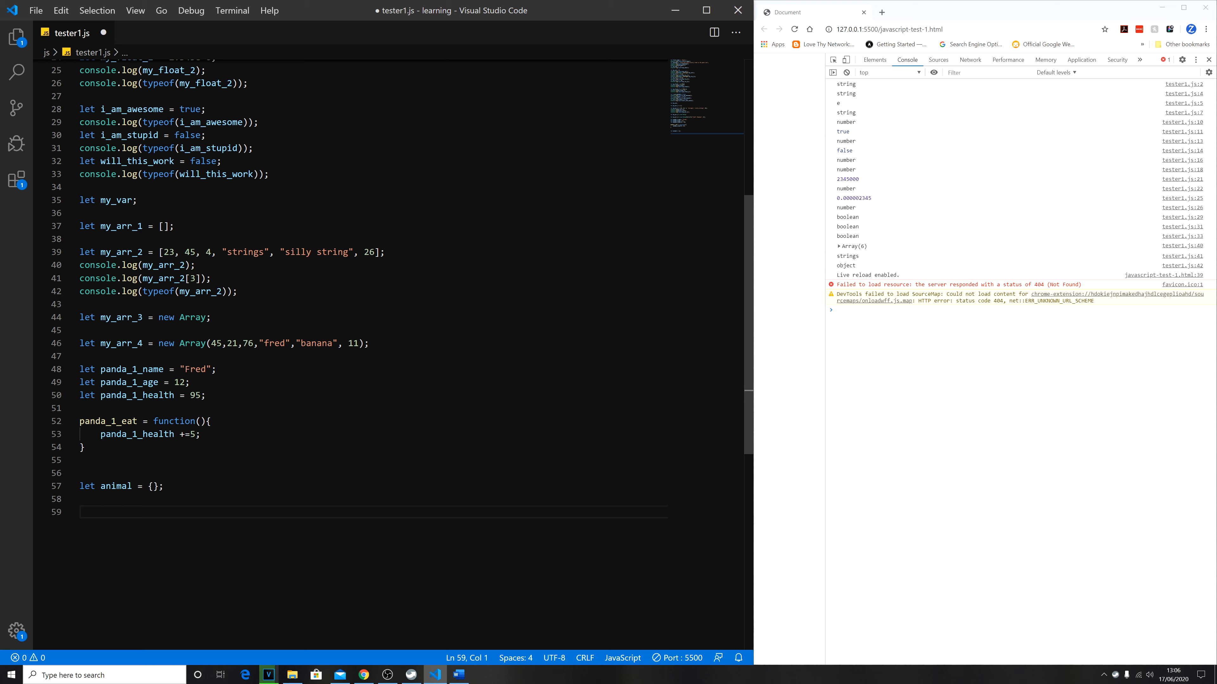
Begin let panda_1 = { with indented name:"Fred", age: 12, health: 95, properties.
{"action": "type", "text": "let panda_1 = {"}
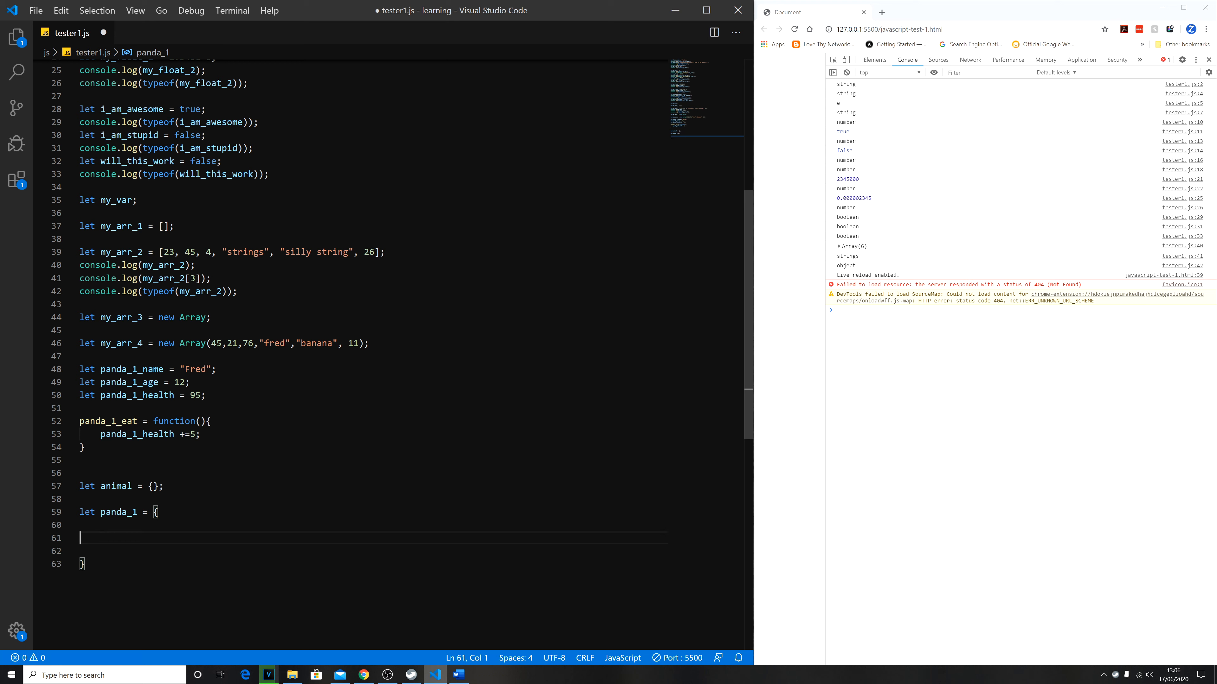
{"action": "key", "text": "Tab"}
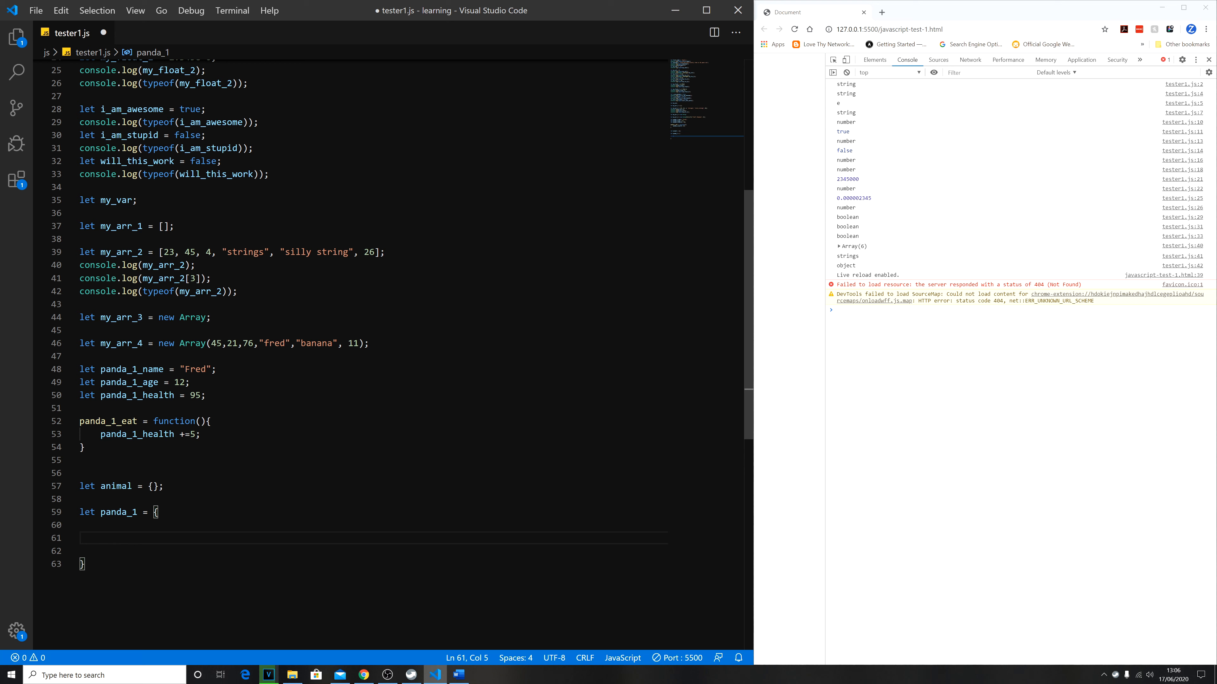
{"action": "type", "text": "name:"}
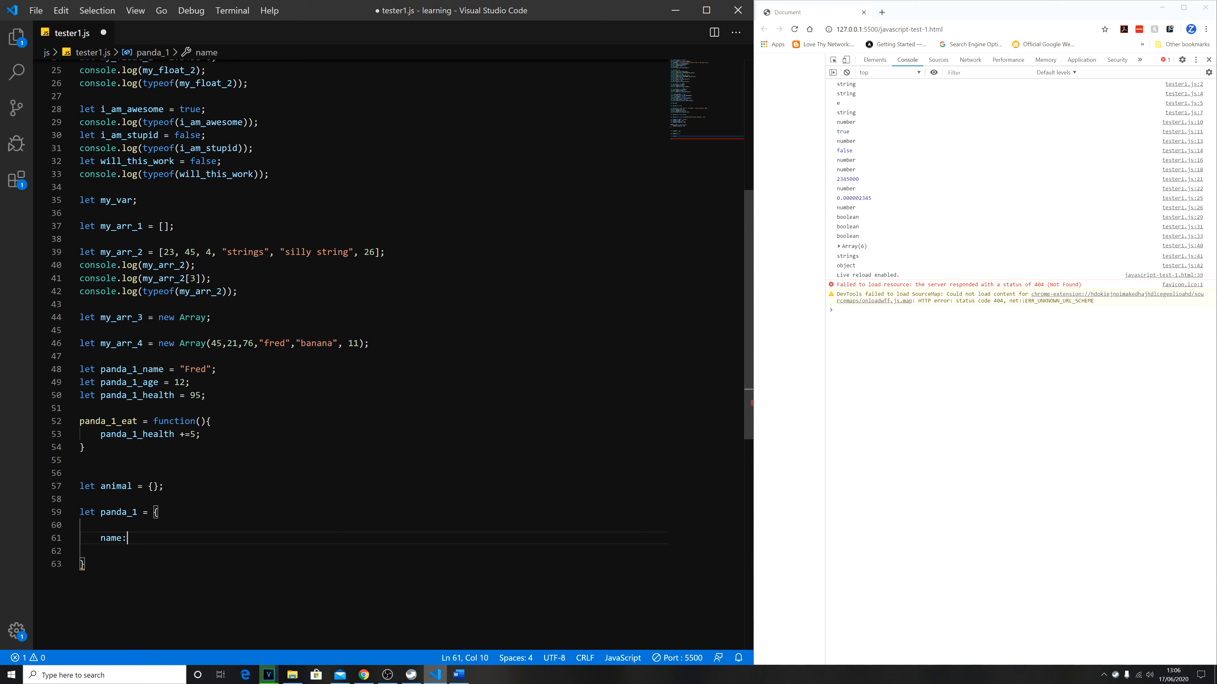
{"action": "type", "text": "\"Fred\","}
{"action": "type", "text": "age:"}
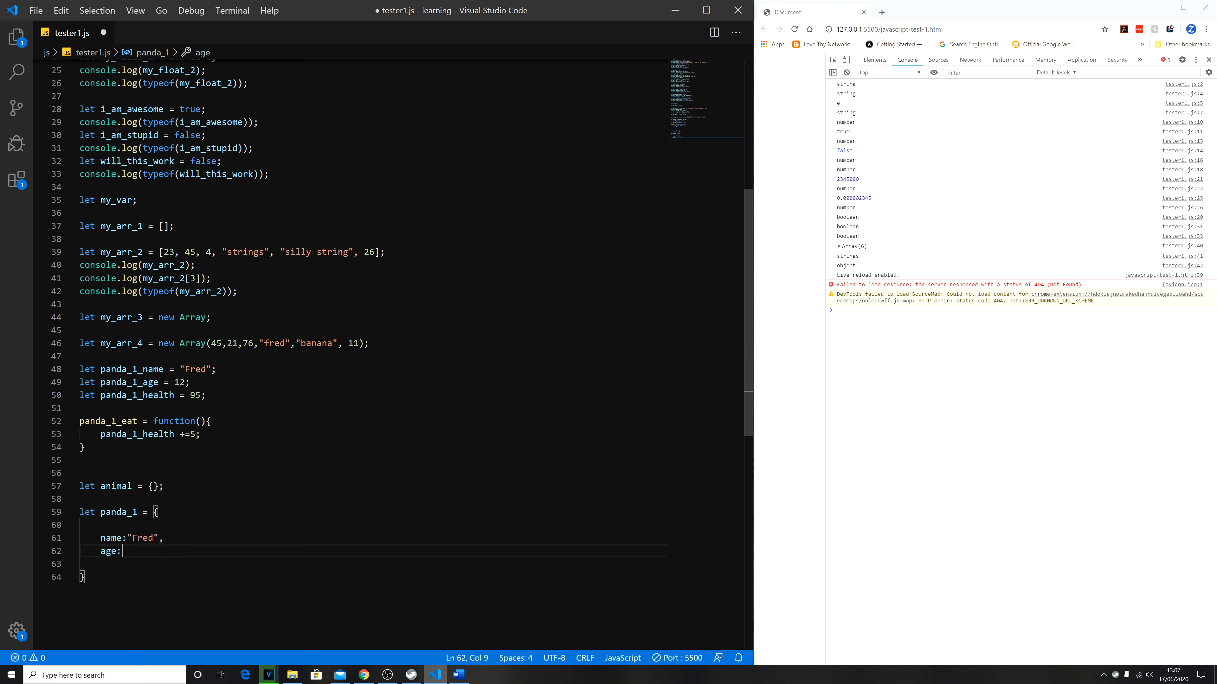
{"action": "type", "text": "12,"}
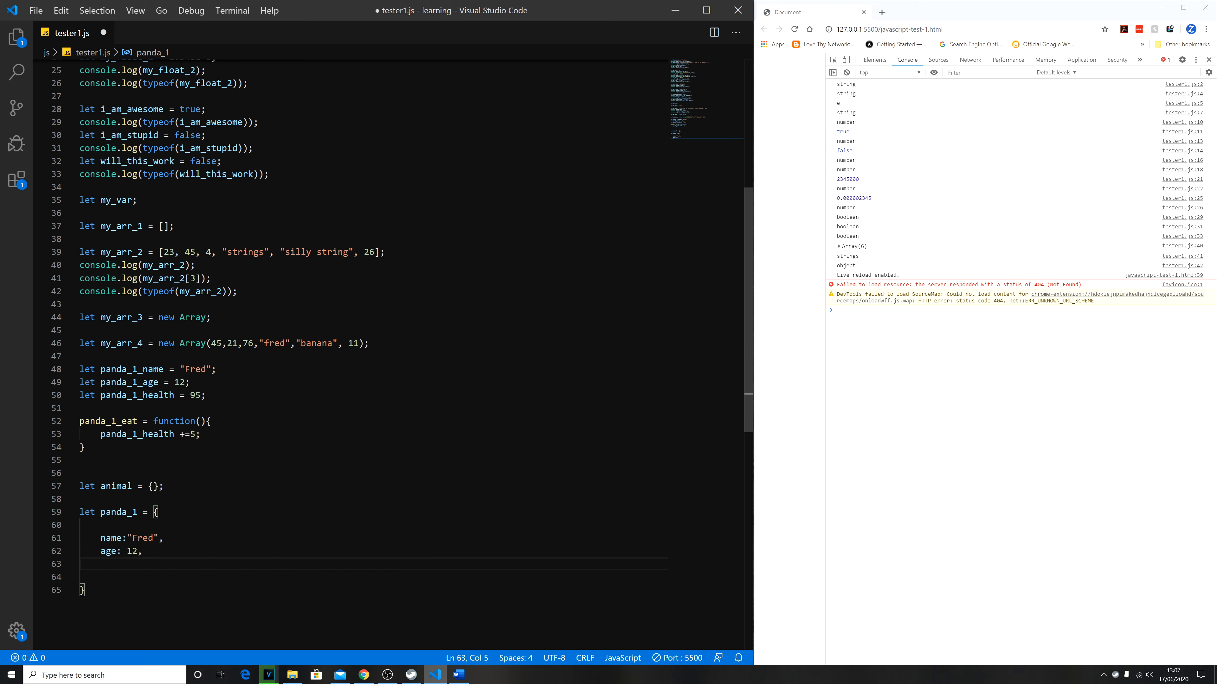
{"action": "type", "text": "health"}
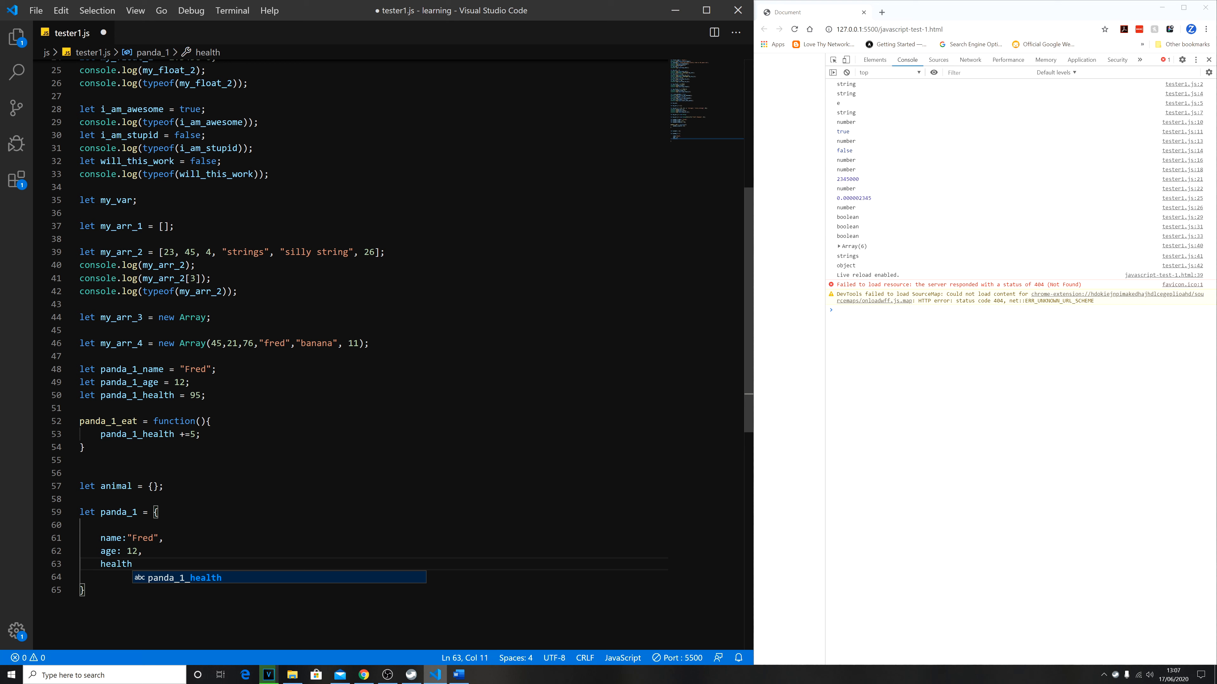
{"action": "type", "text": ": 95,"}
{"action": "left_click", "coordinate": [373, 576]}
{"action": "type", "text": "eat"}
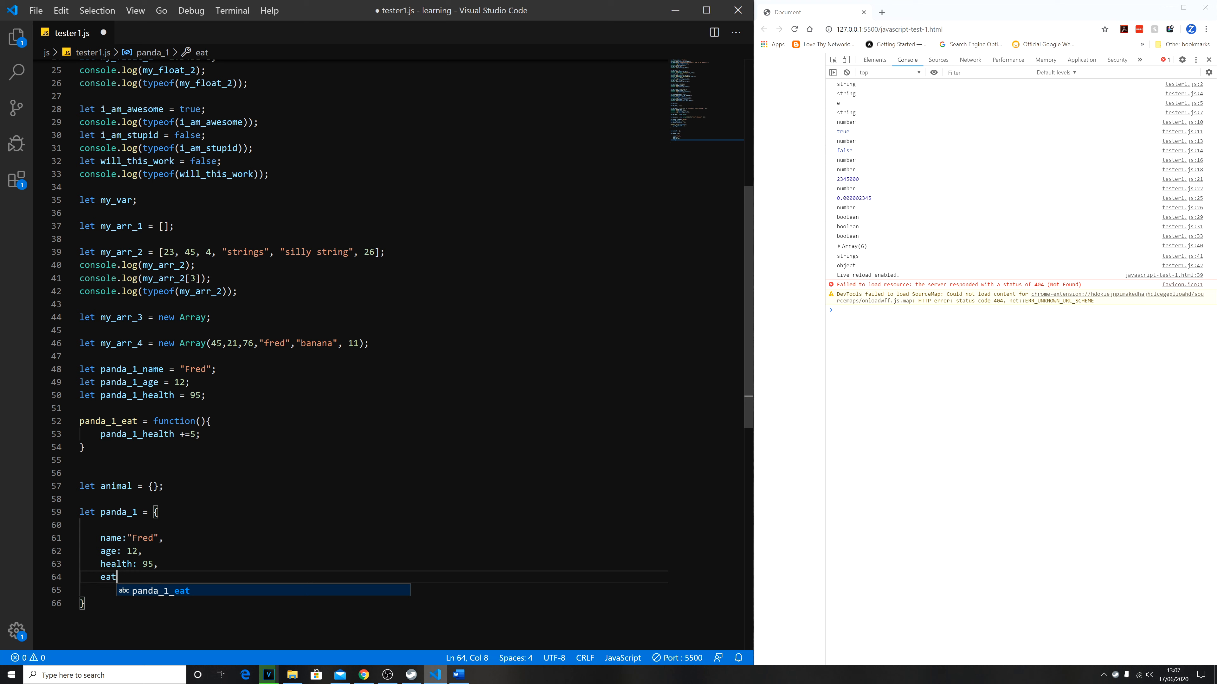
Write the eat:function(){ this.health +=5; } method inside the panda_1 object.
{"action": "type", "text": ":"}
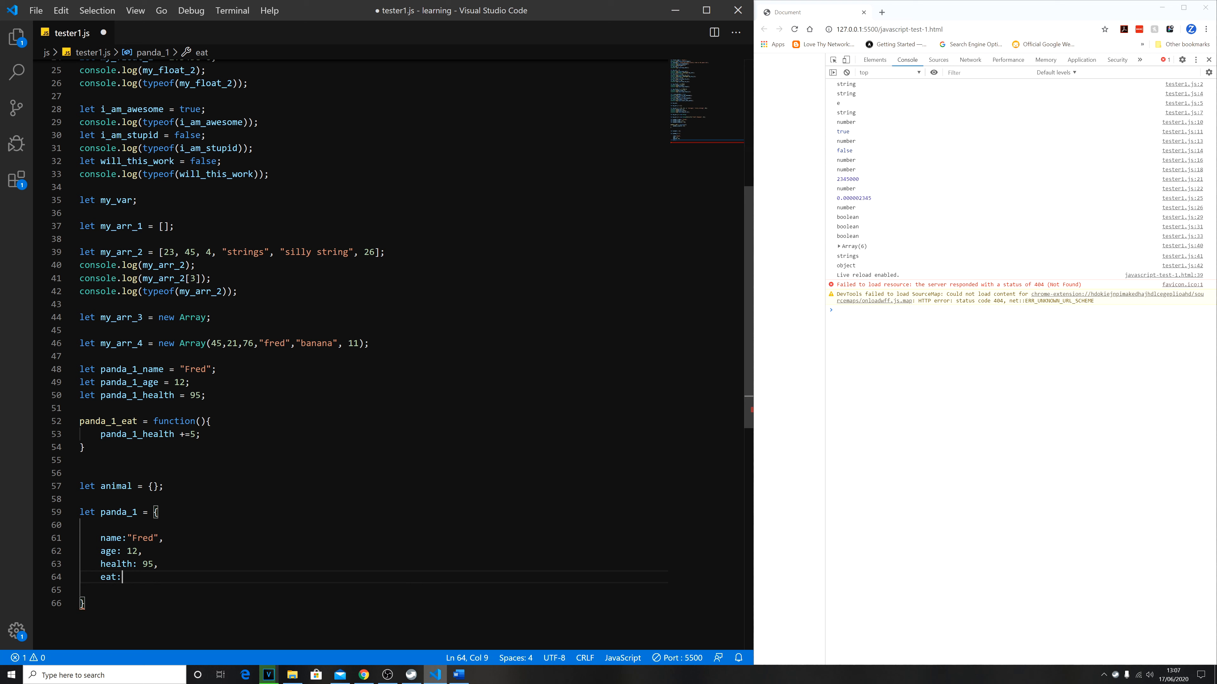
{"action": "type", "text": "function(){"}
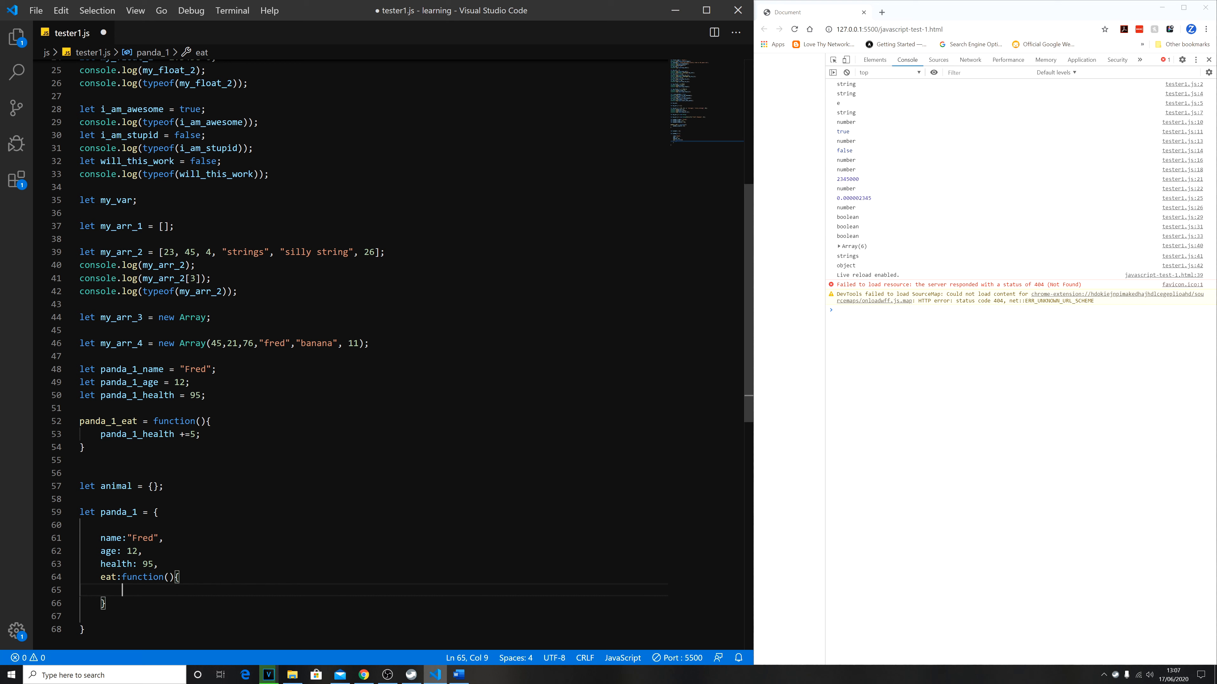
{"action": "type", "text": "this.health +=5;"}
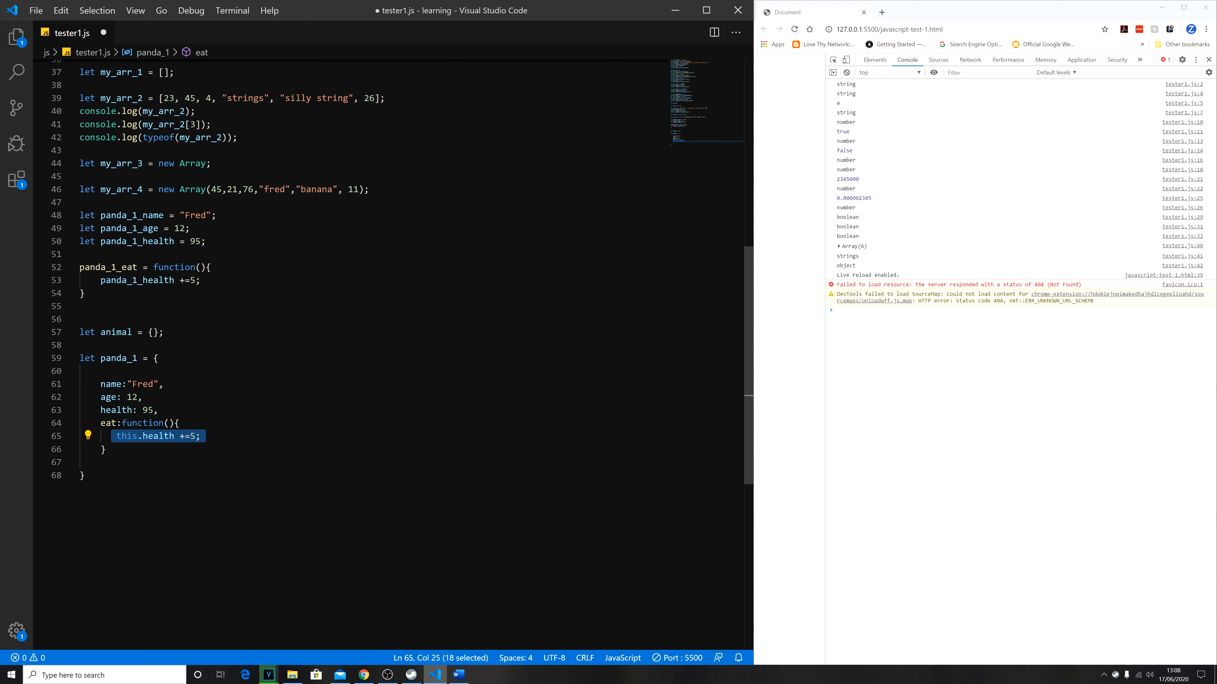
Relate this.health to the health property, then position below the closed object for new statements.
{"action": "double_click", "coordinate": [126, 436]}
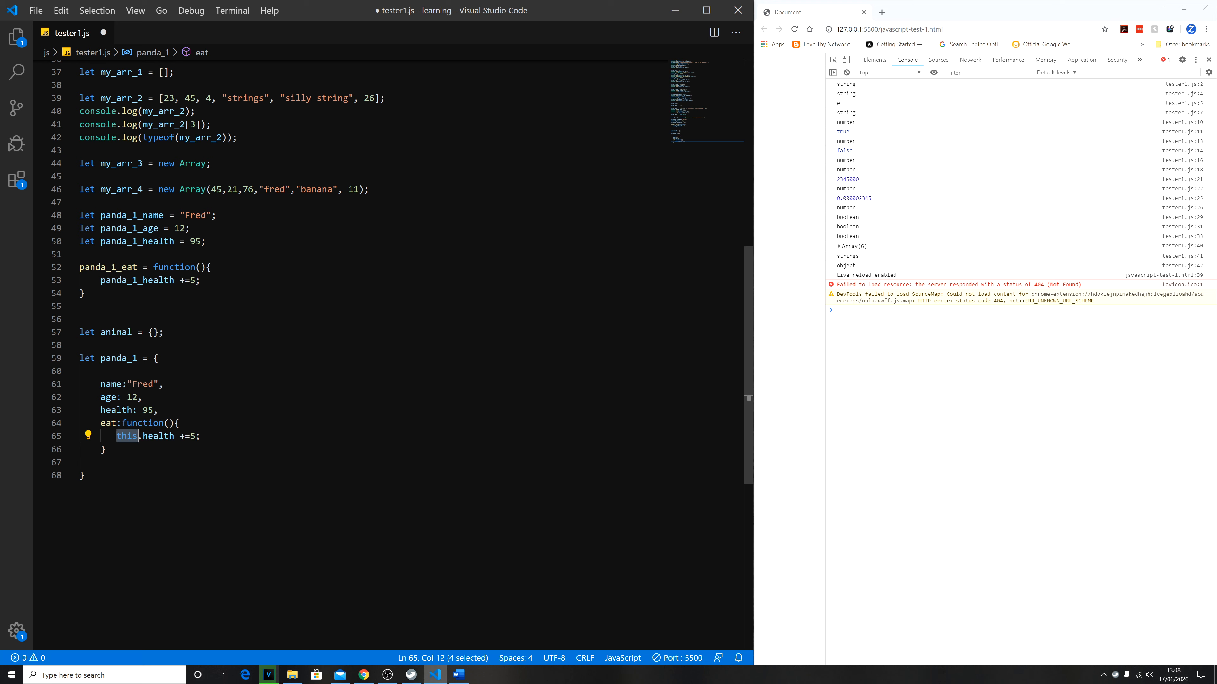
{"action": "double_click", "coordinate": [116, 409]}
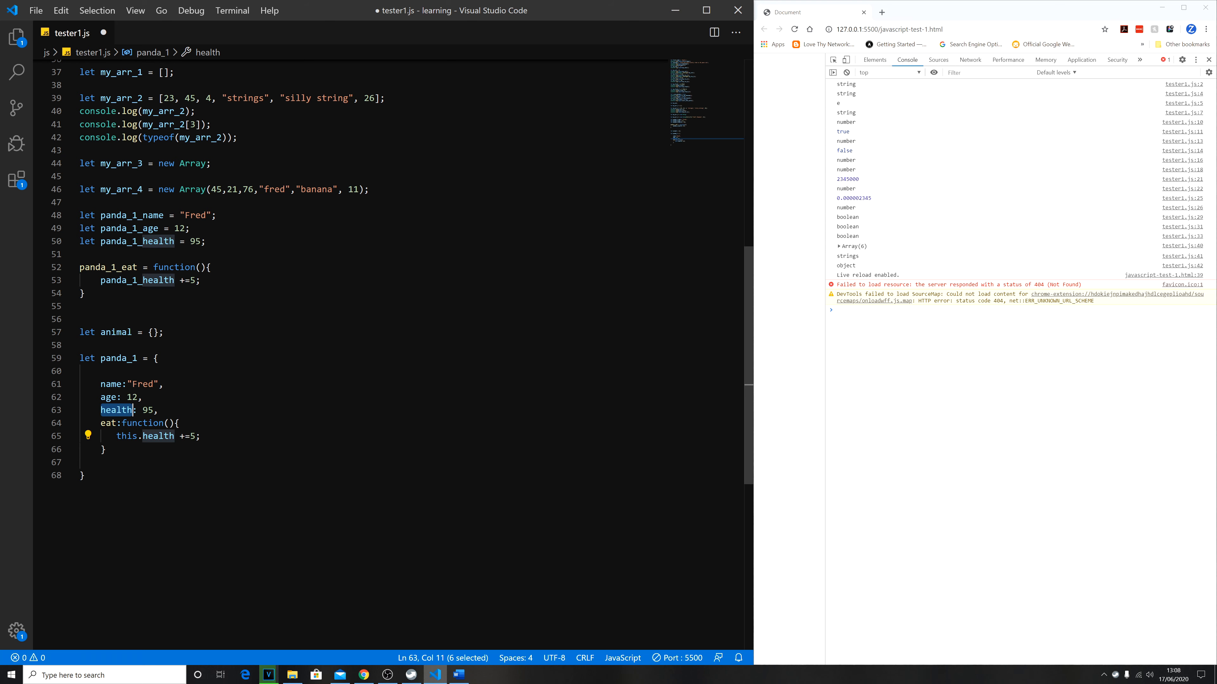
{"action": "left_click", "coordinate": [183, 436]}
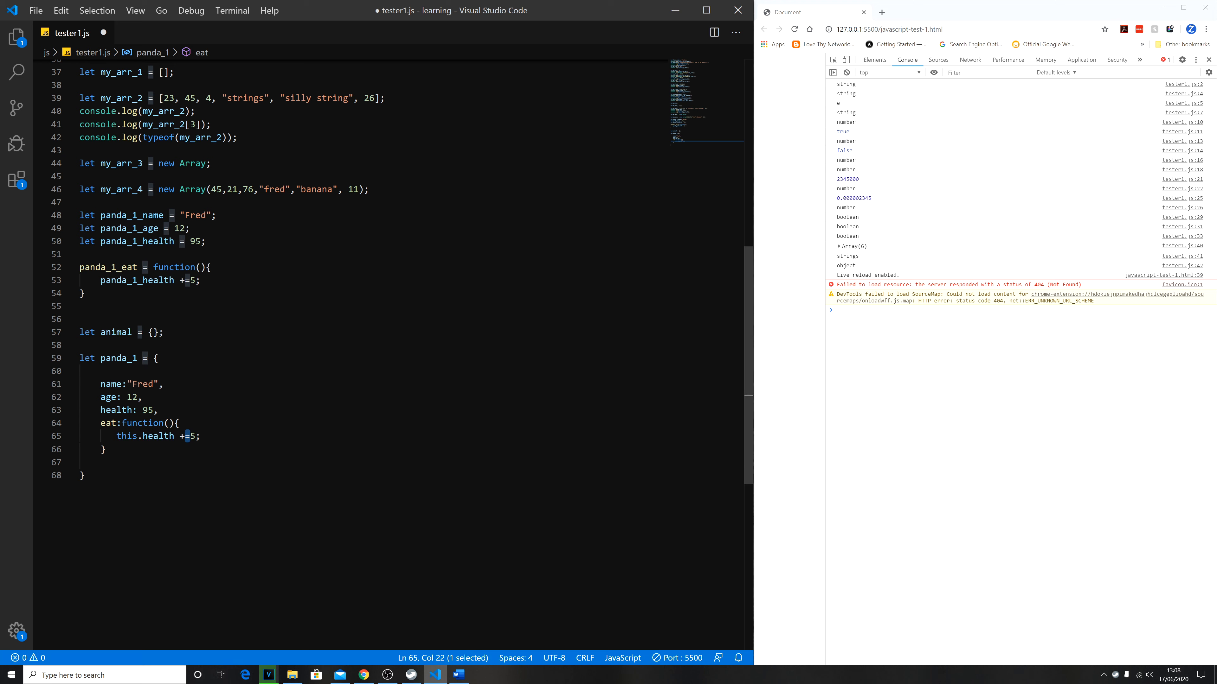
{"action": "left_click", "coordinate": [102, 448]}
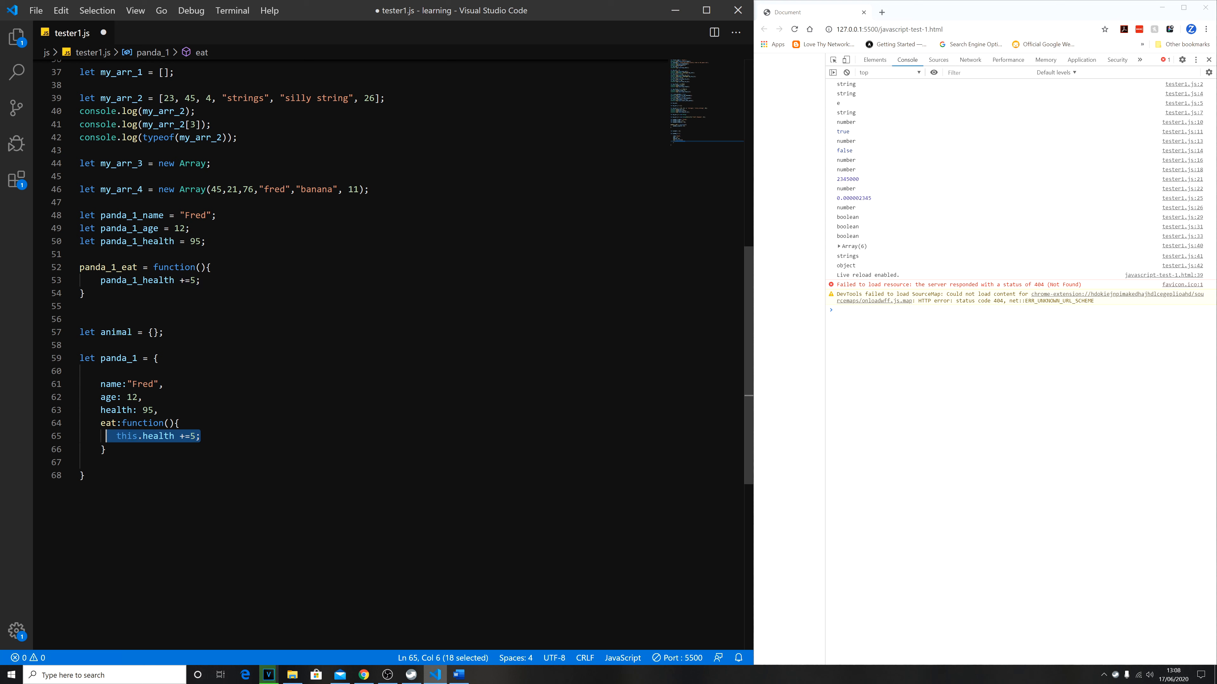
{"action": "left_click", "coordinate": [105, 449]}
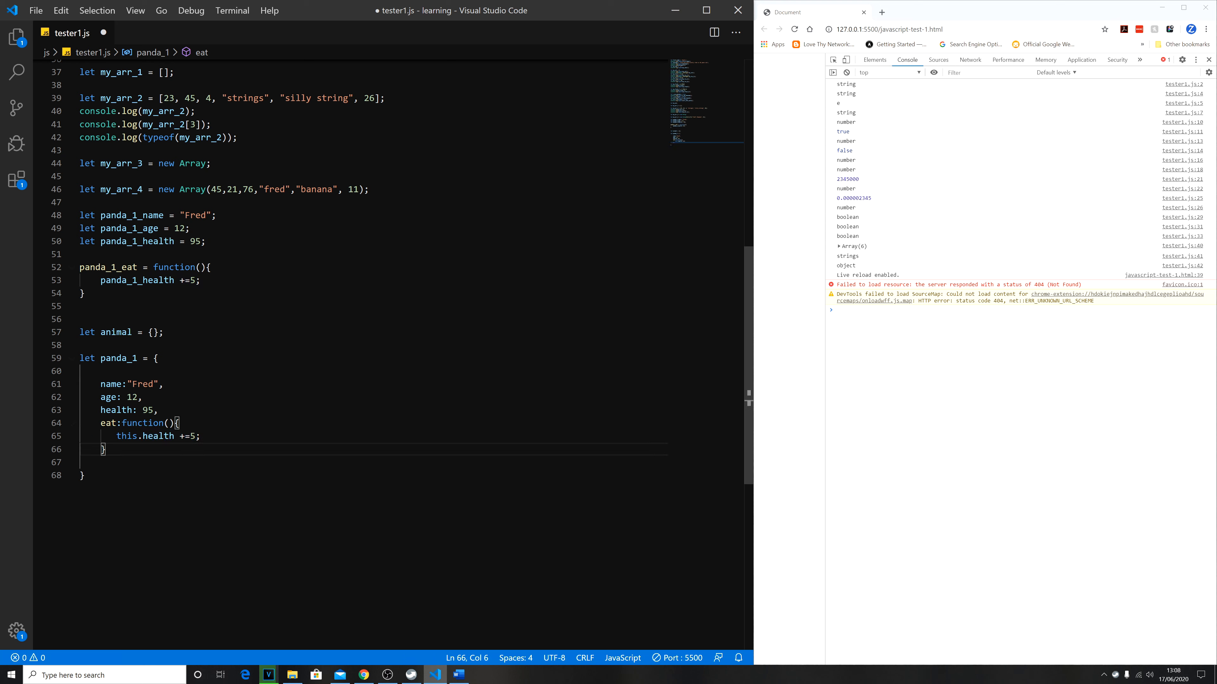
{"action": "left_click", "coordinate": [200, 436]}
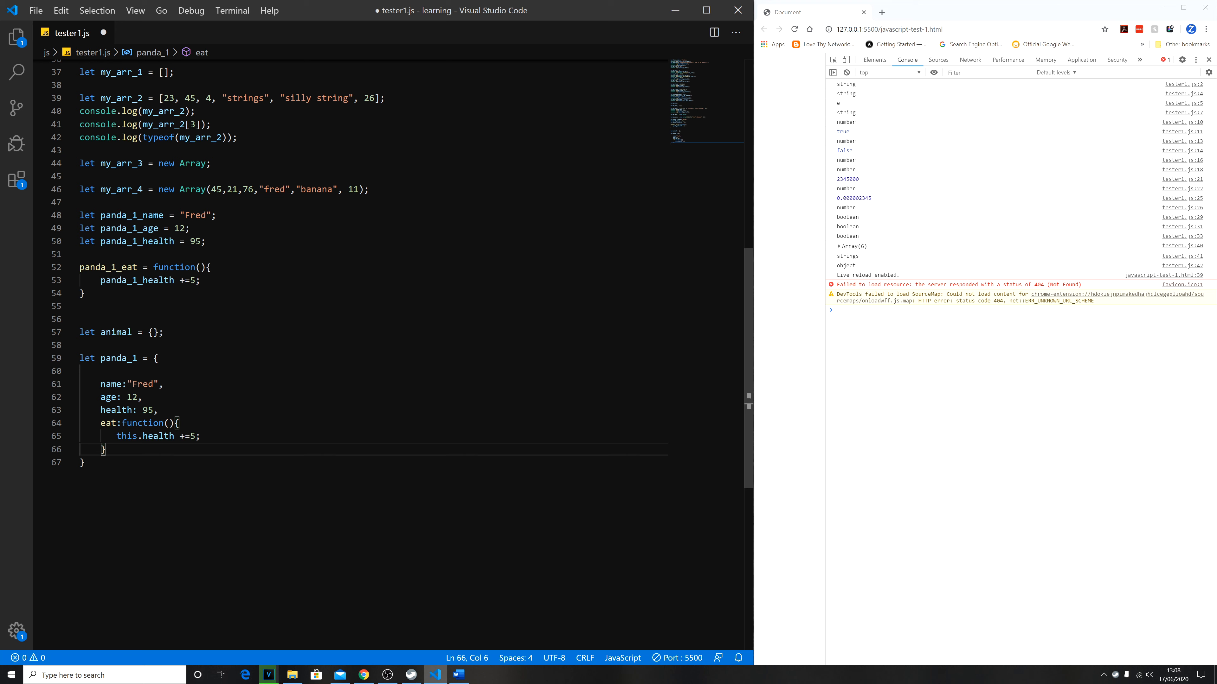
{"action": "left_click", "coordinate": [82, 463]}
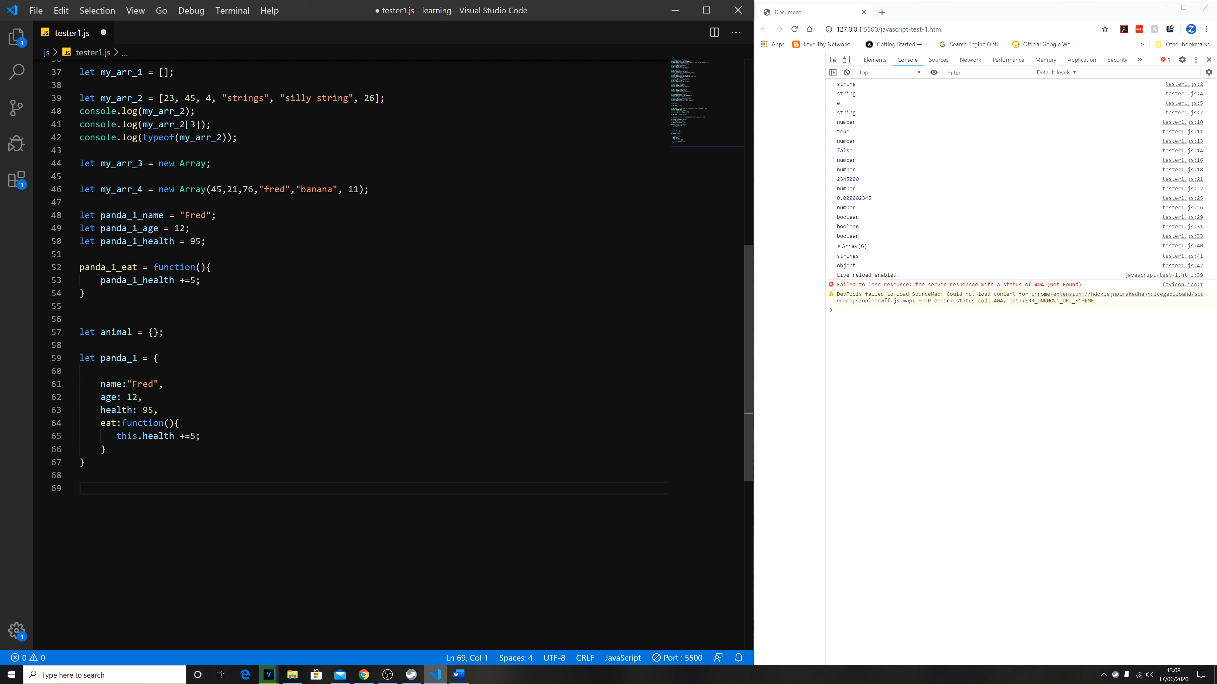
Add console.log(panda_1.name); after the object so Fred prints, and begin a second console.log(.
{"action": "type", "text": "console.log(panda_1)"}
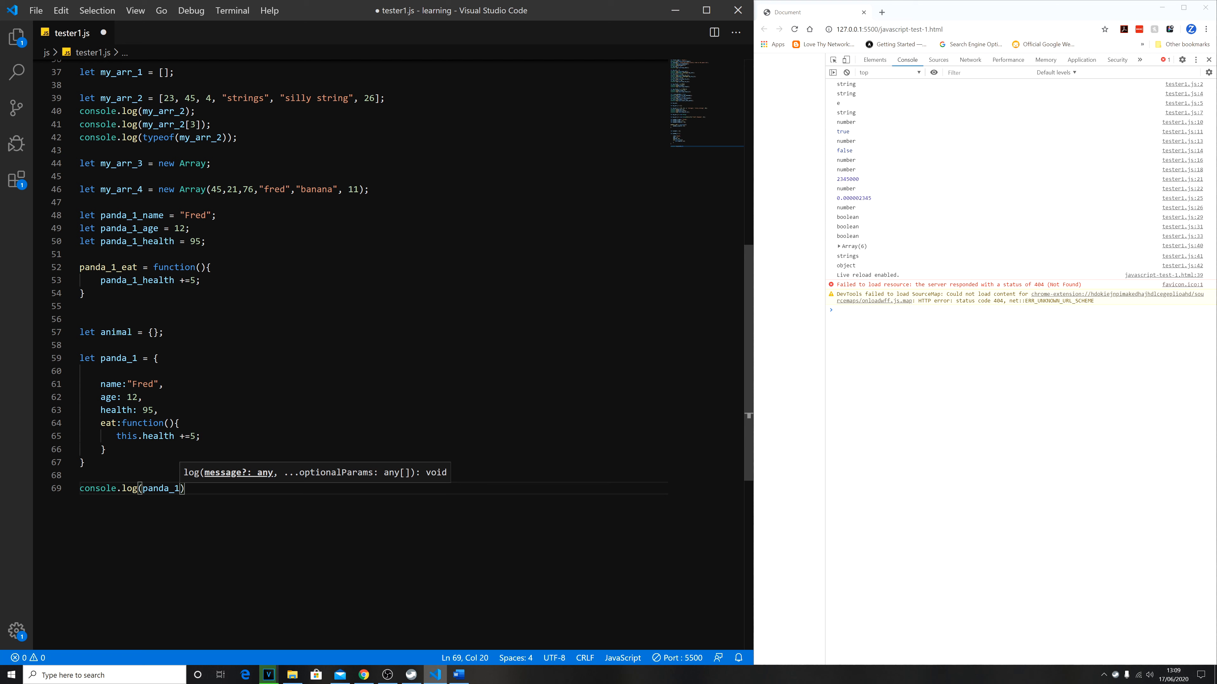
{"action": "type", "text": ".na"}
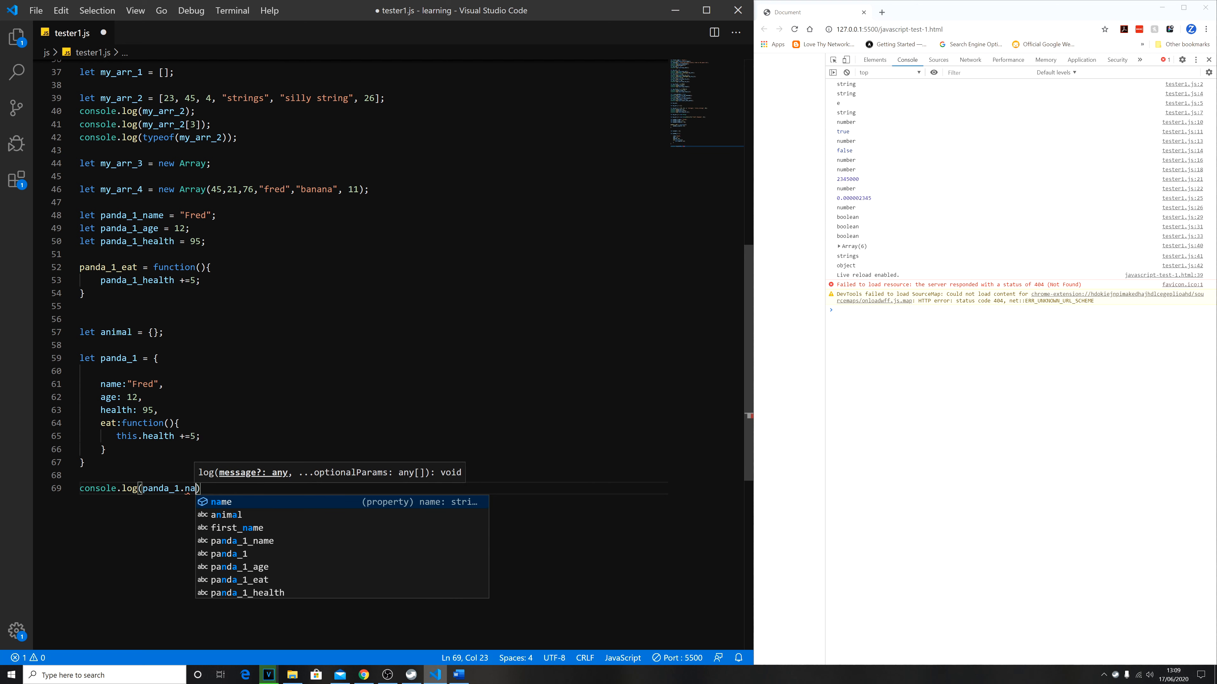
{"action": "type", "text": "me"}
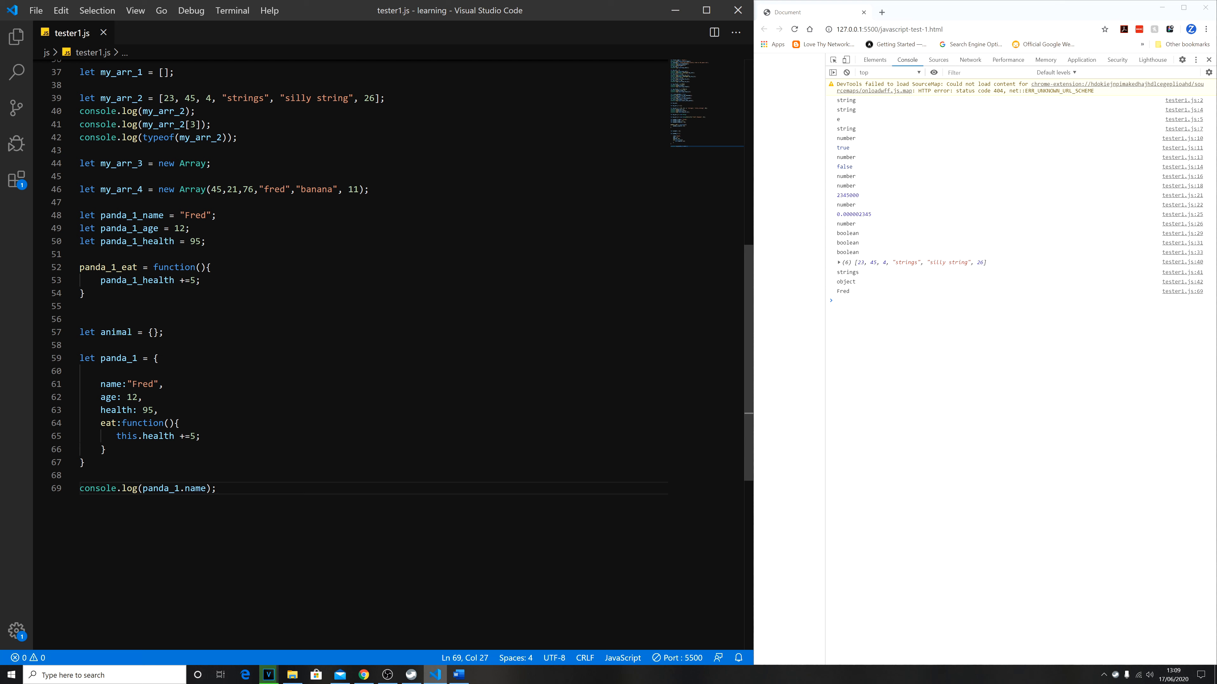
{"action": "triple_click", "coordinate": [144, 215]}
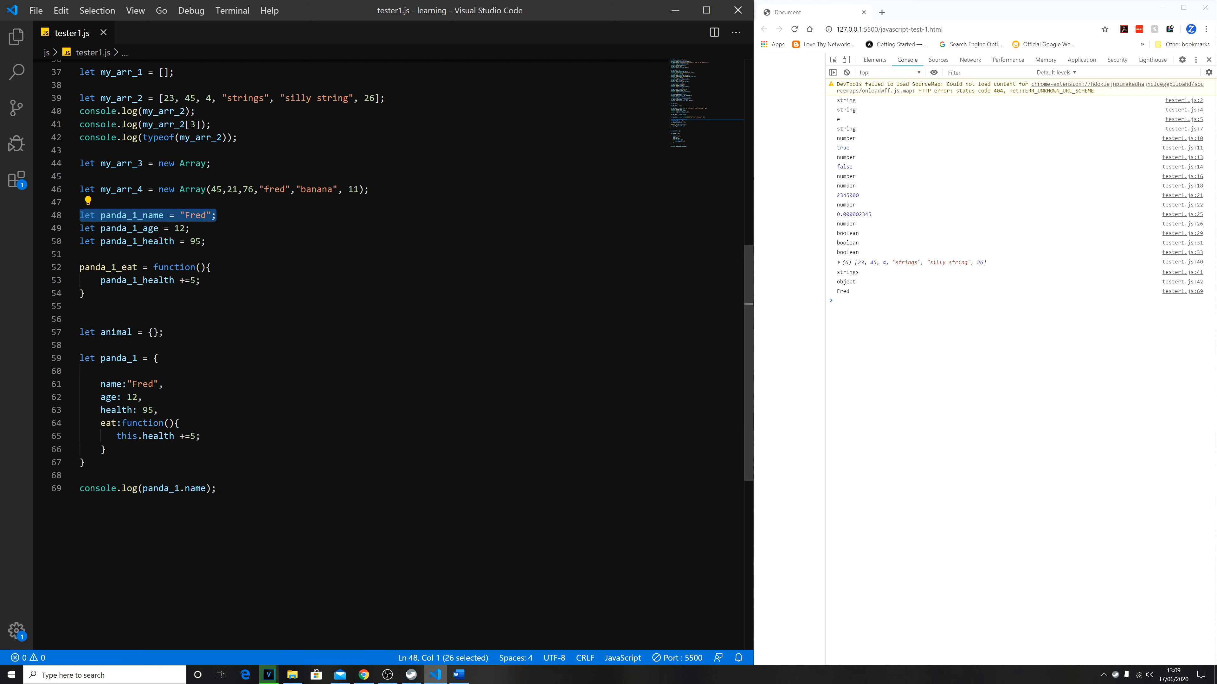
{"action": "mouse_move", "coordinate": [195, 488]}
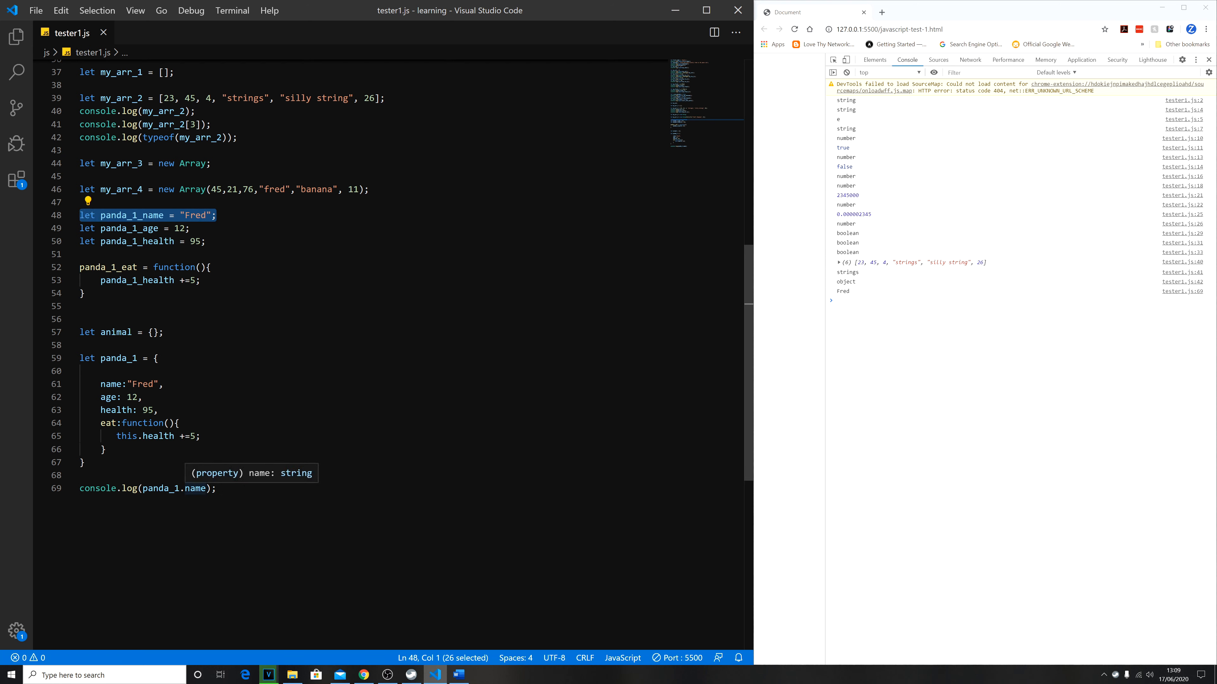
{"action": "type", "text": "console.log("}
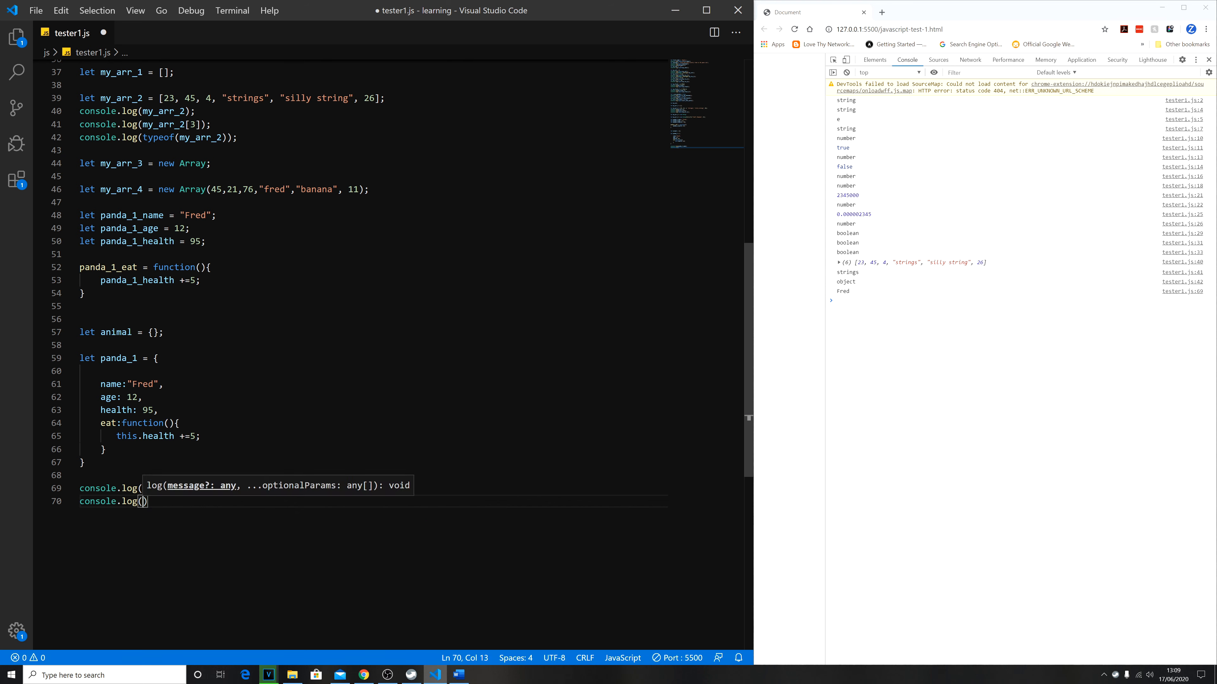
Complete console.log(panda_1.health); printing 95, then call panda_1.eat(); on the next line.
{"action": "type", "text": "panda_1.health"}
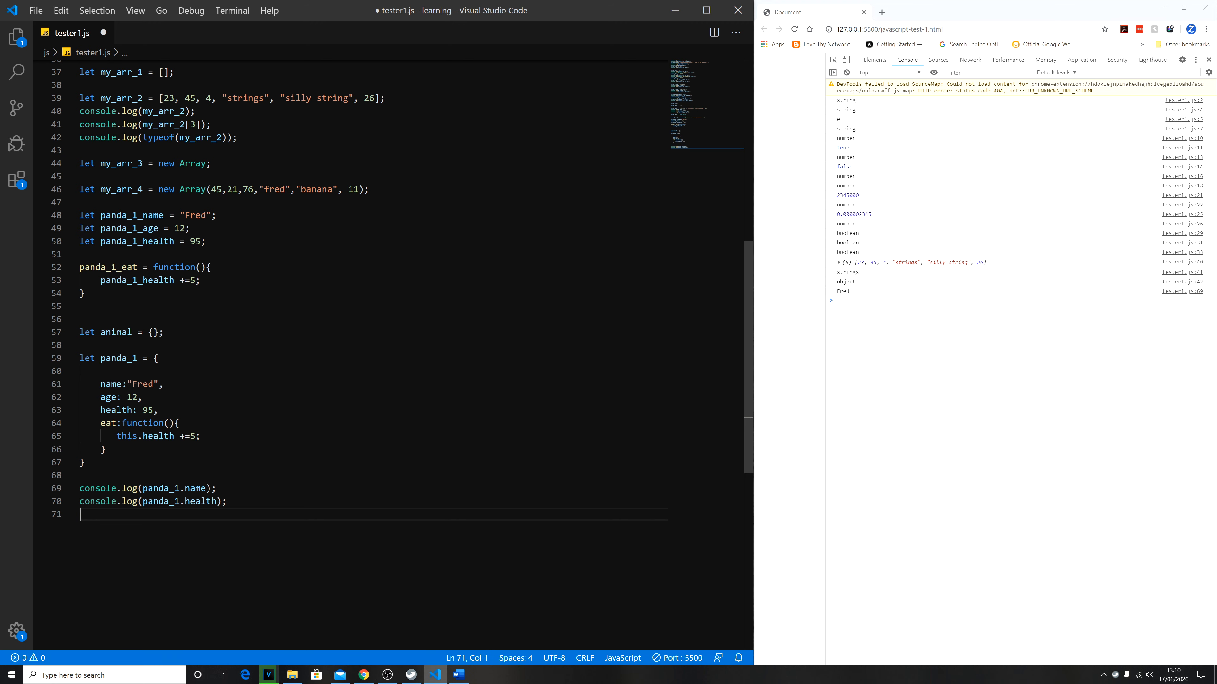
{"action": "type", "text": "panda_1.eat();"}
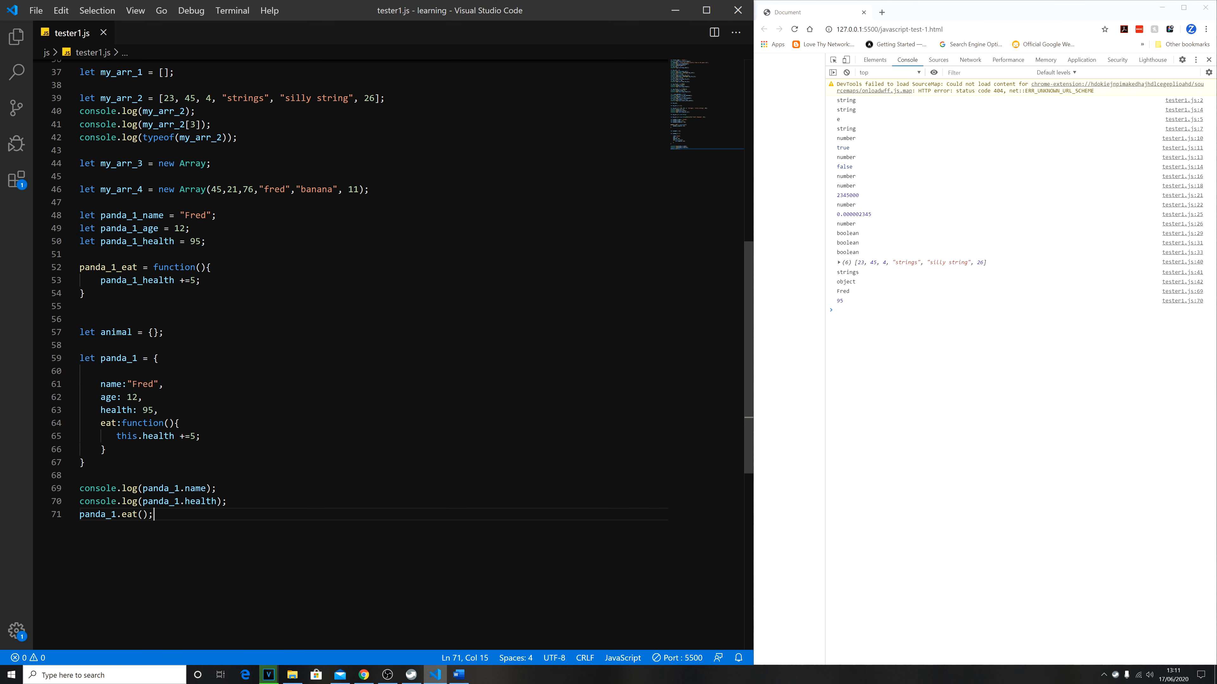
{"action": "key", "text": "enter"}
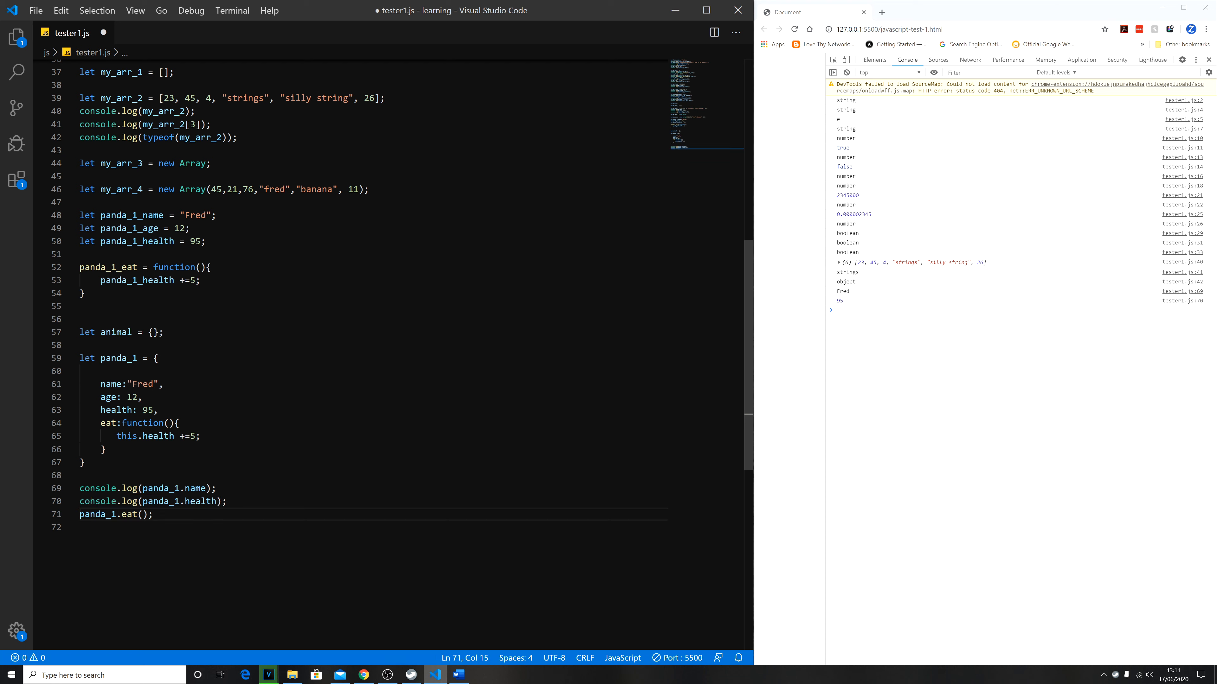
Log panda_1.health again after the eat() call to check whether health changed.
{"action": "type", "text": "console.log(panda_1.health);"}
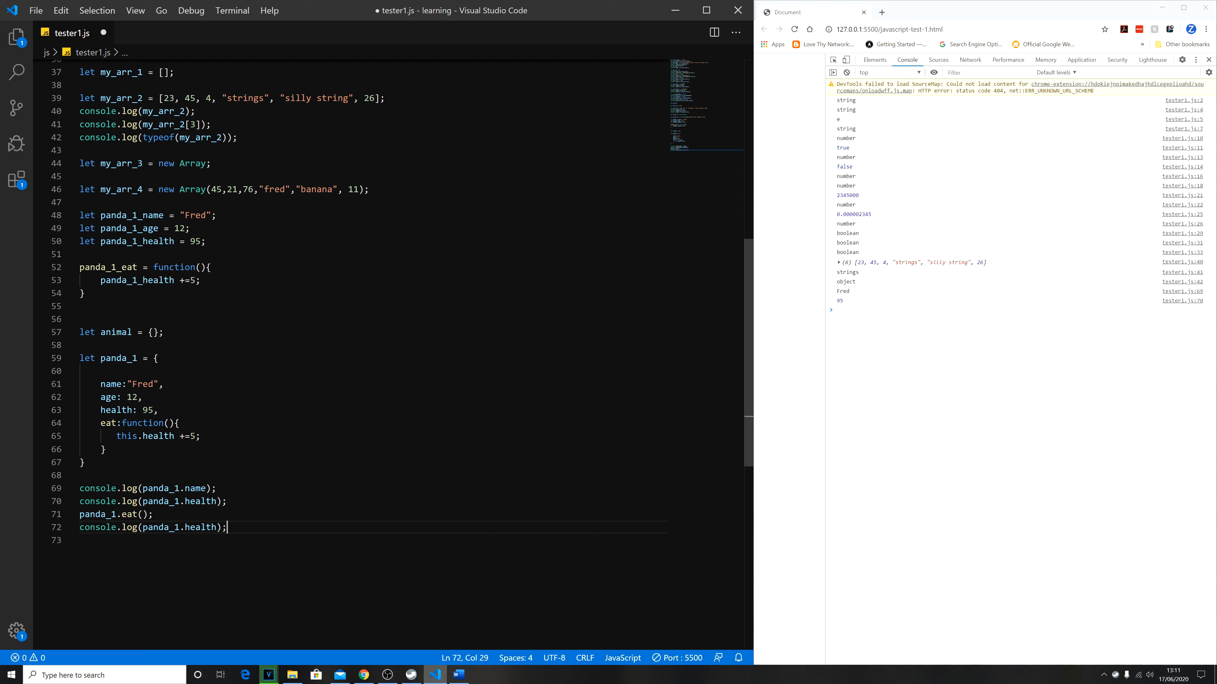
{"action": "triple_click", "coordinate": [114, 514]}
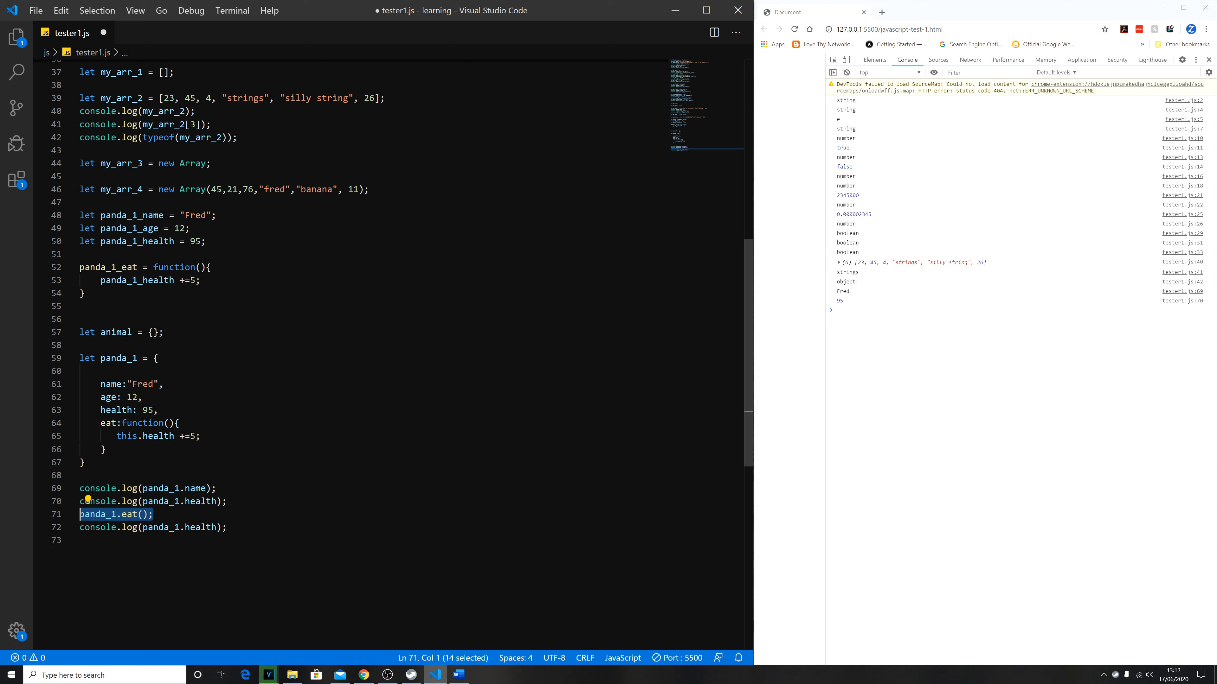